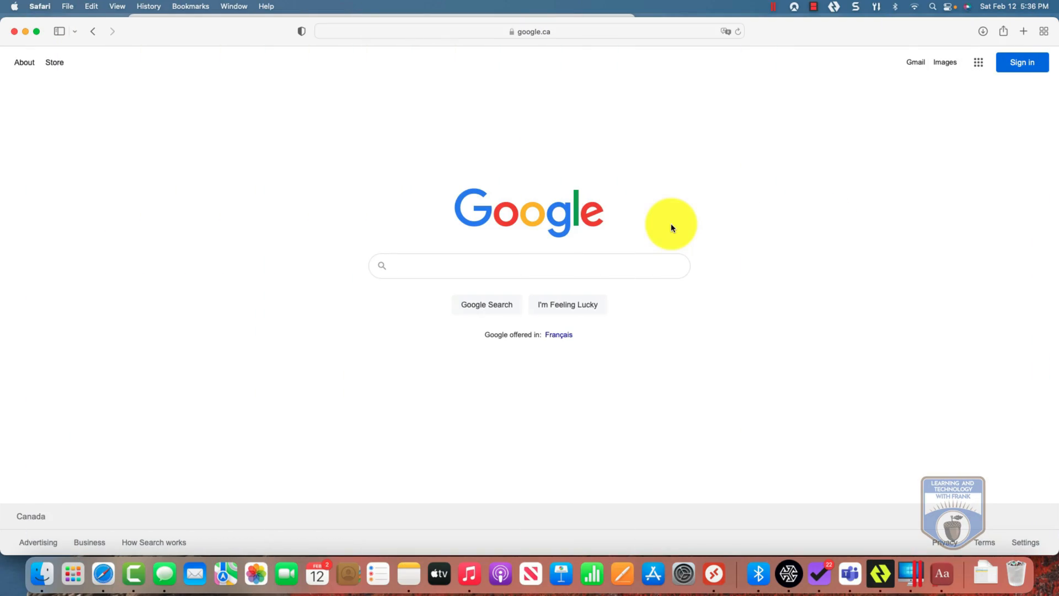
- Navigate Safari to the Microsoft Whiteboard web app showing the gallery of existing whiteboards
{"action": "left_click", "coordinate": [530, 31]}
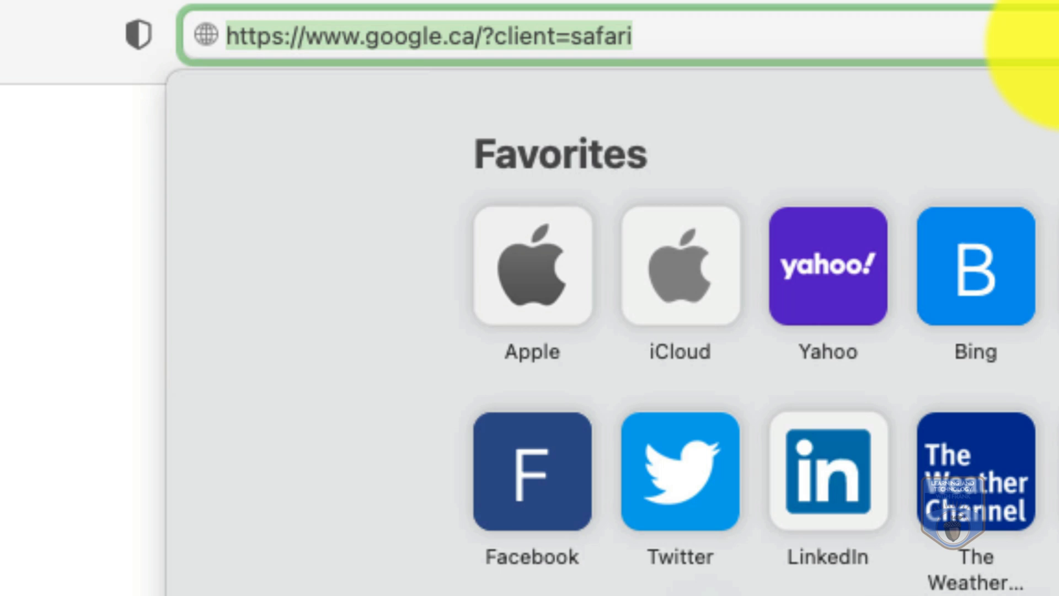
{"action": "type", "text": "whiteboard"}
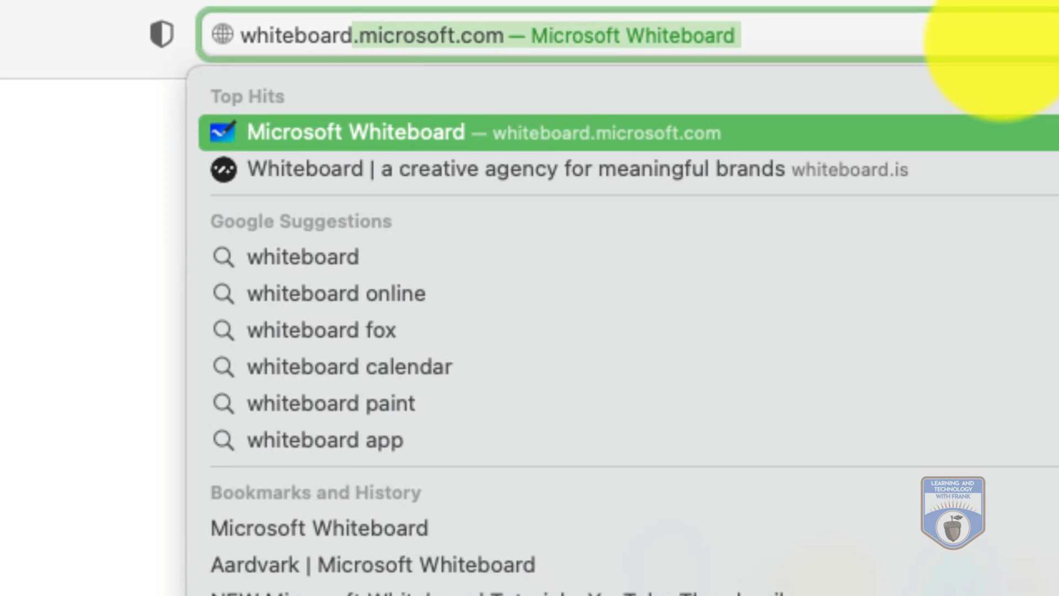
{"action": "left_click", "coordinate": [355, 131]}
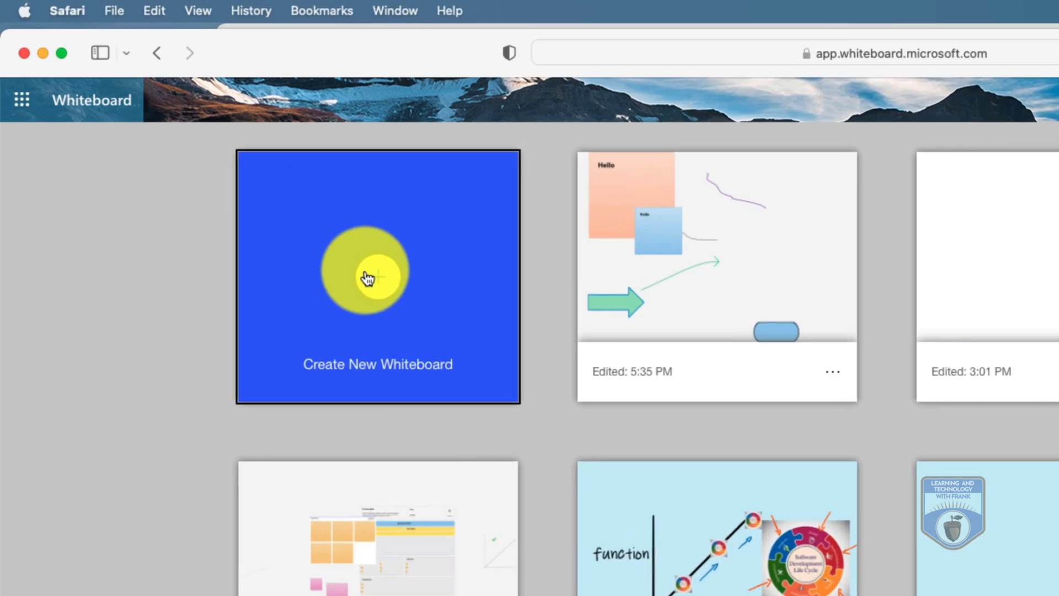
- Start a new blank whiteboard and scribble a stroke with the black pen
{"action": "left_click", "coordinate": [378, 275]}
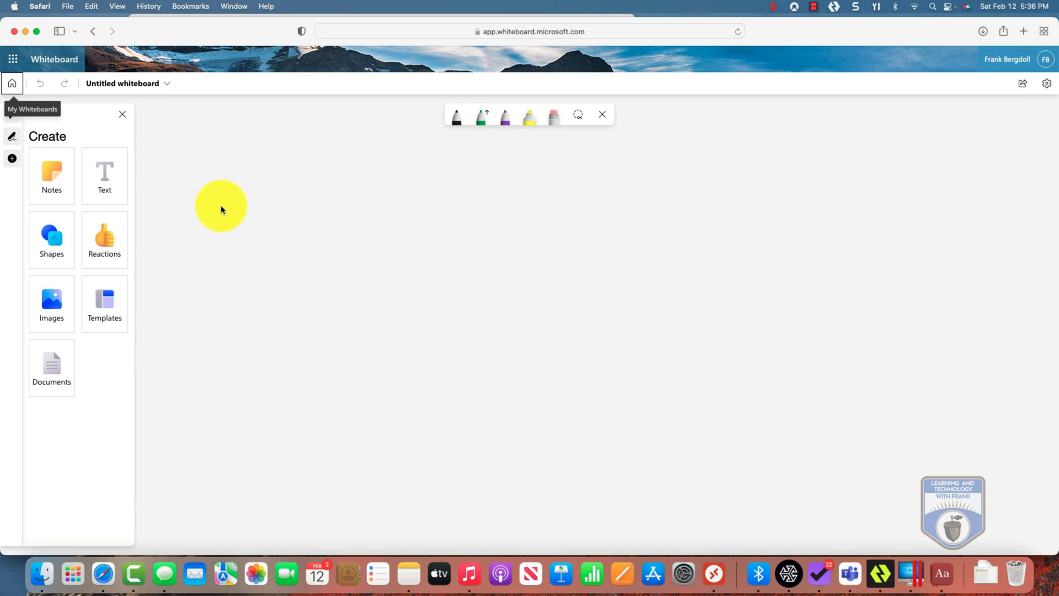
{"action": "left_click_drag", "start_coordinate": [220, 207], "coordinate": [343, 181]}
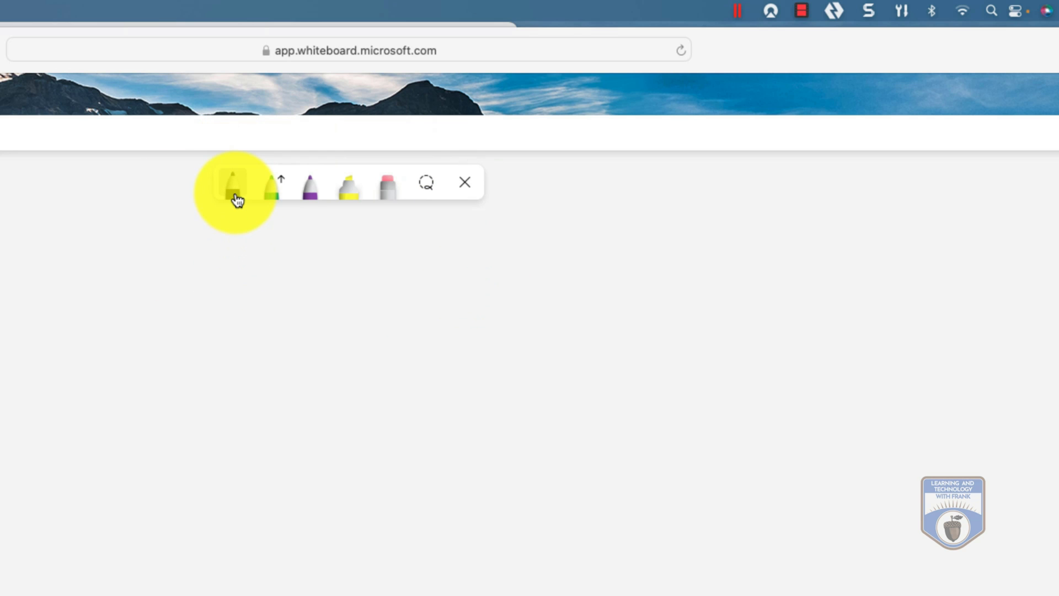
{"action": "left_click", "coordinate": [232, 182]}
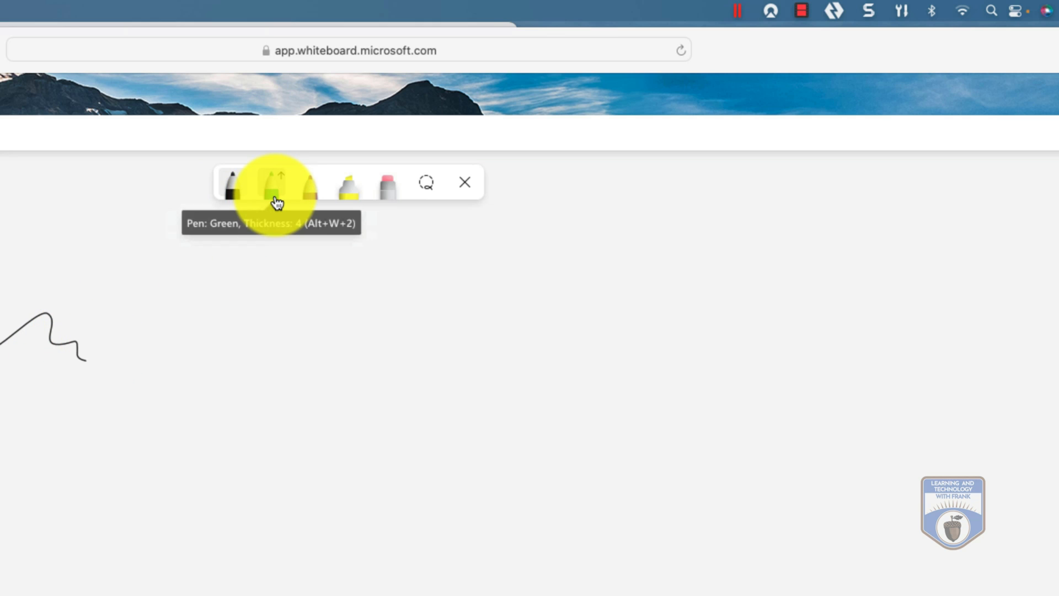
{"action": "left_click", "coordinate": [270, 182]}
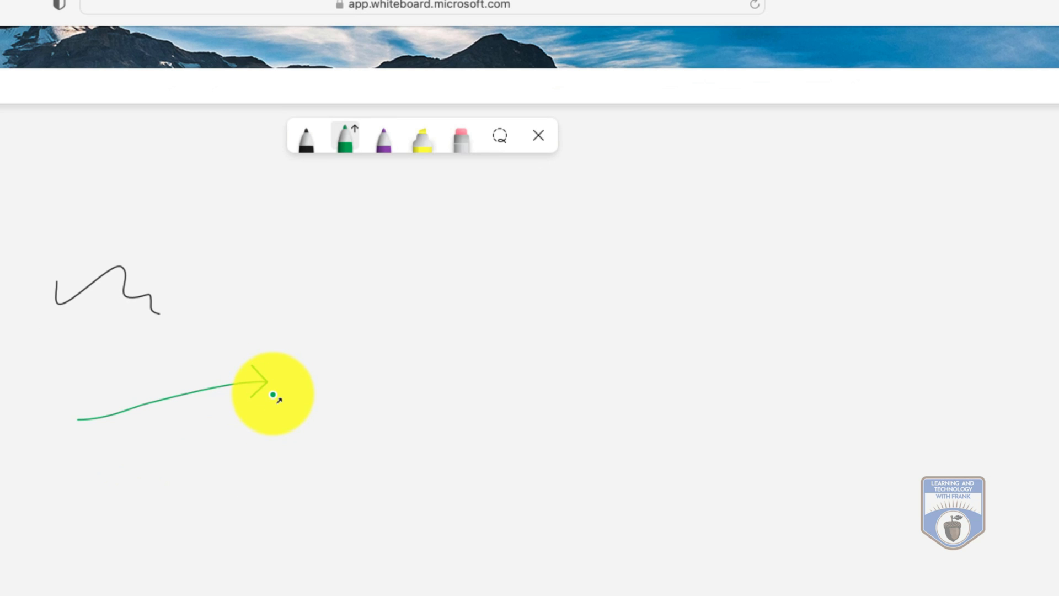
- Draw two green ink arrows and erase the black scribble with the eraser
{"action": "left_click", "coordinate": [345, 139]}
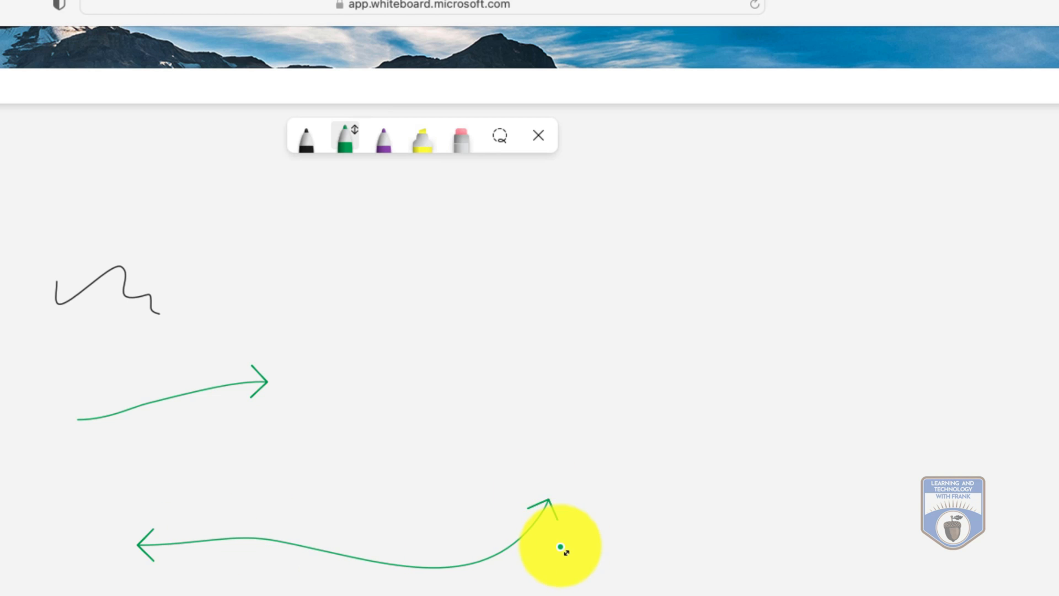
{"action": "mouse_move", "coordinate": [382, 142]}
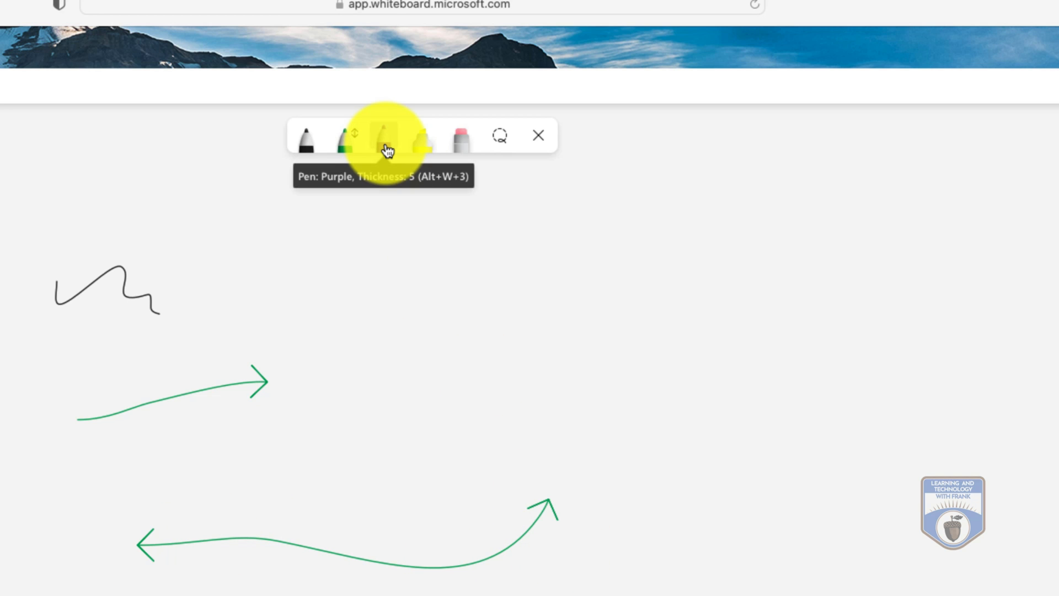
{"action": "left_click", "coordinate": [382, 135]}
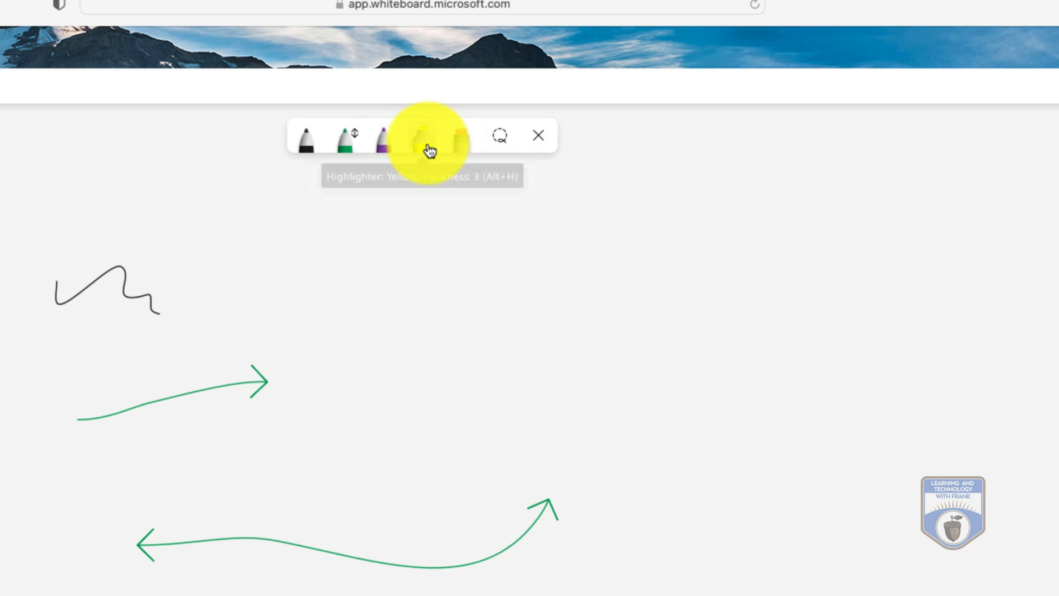
{"action": "left_click", "coordinate": [420, 135]}
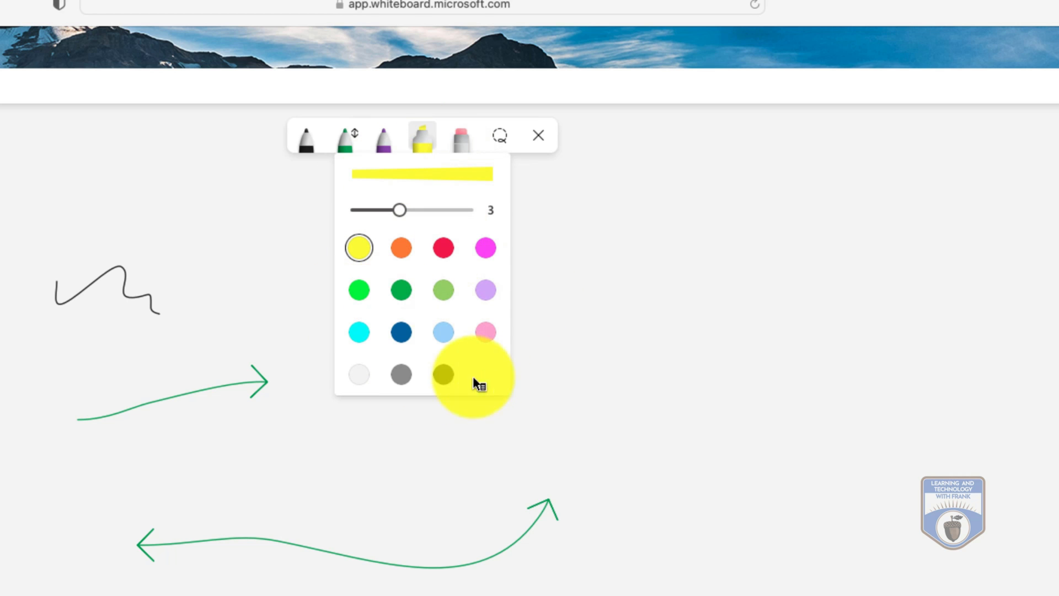
{"action": "left_click", "coordinate": [420, 135]}
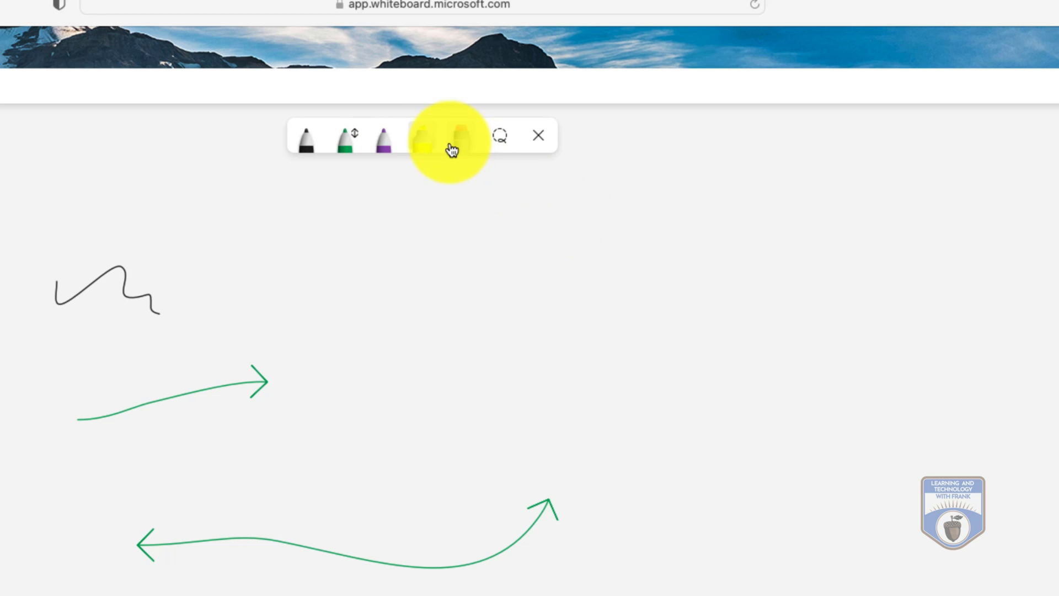
{"action": "left_click", "coordinate": [448, 135]}
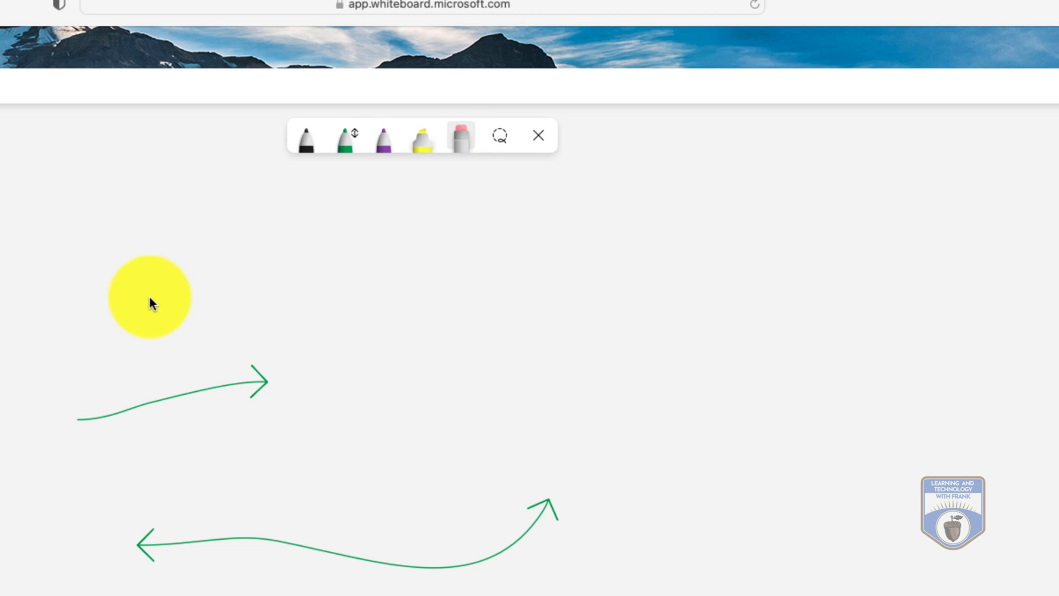
- Lasso-select the upper single-headed green arrow so its action toolbar appears
{"action": "left_click_drag", "start_coordinate": [150, 299], "coordinate": [522, 179]}
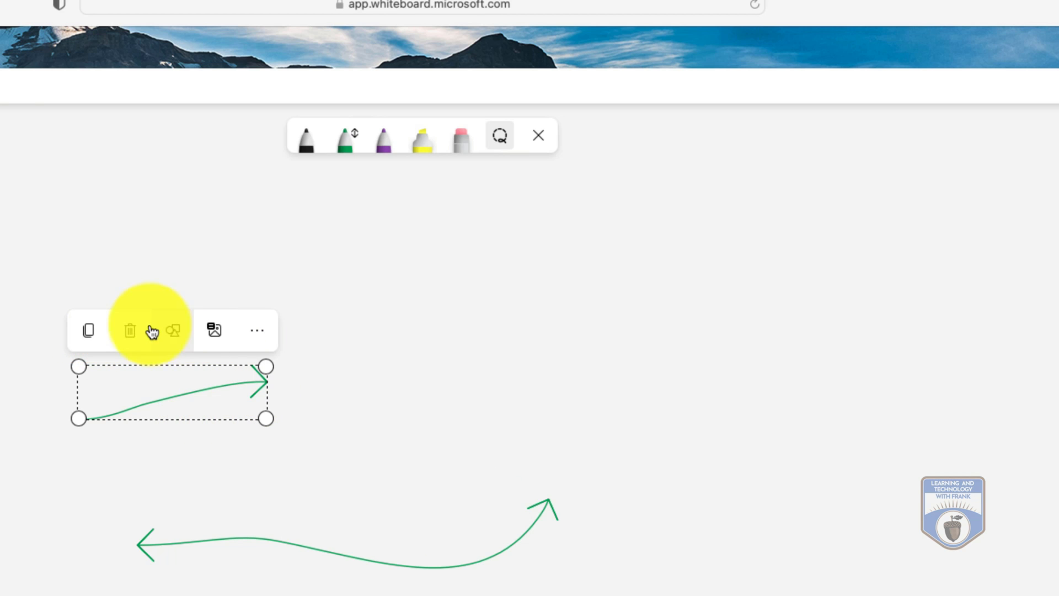
{"action": "mouse_move", "coordinate": [174, 330]}
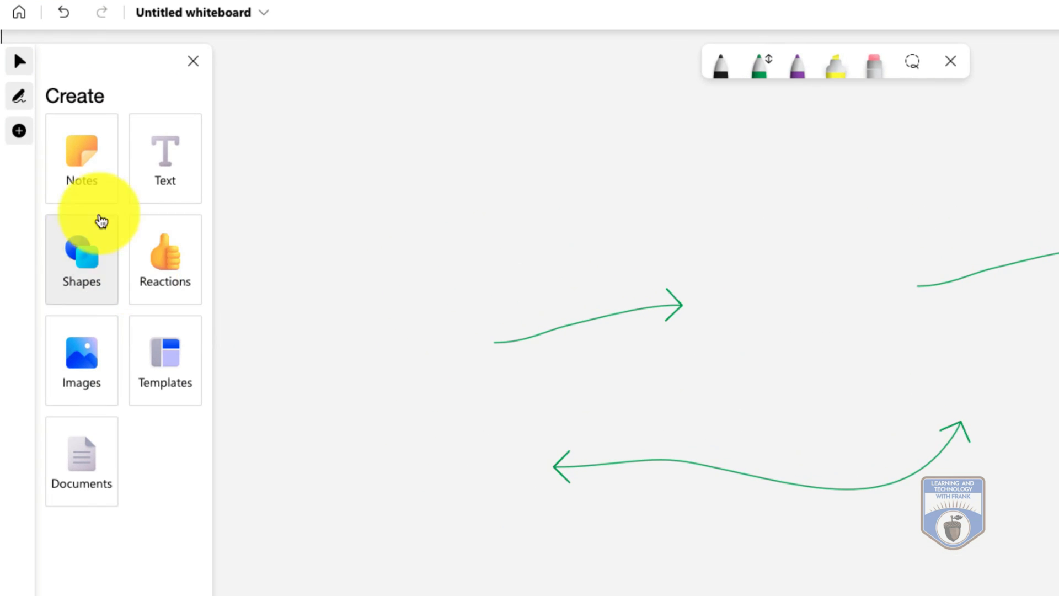
- Add a pink sticky note near the top left of the board
{"action": "left_click", "coordinate": [81, 158]}
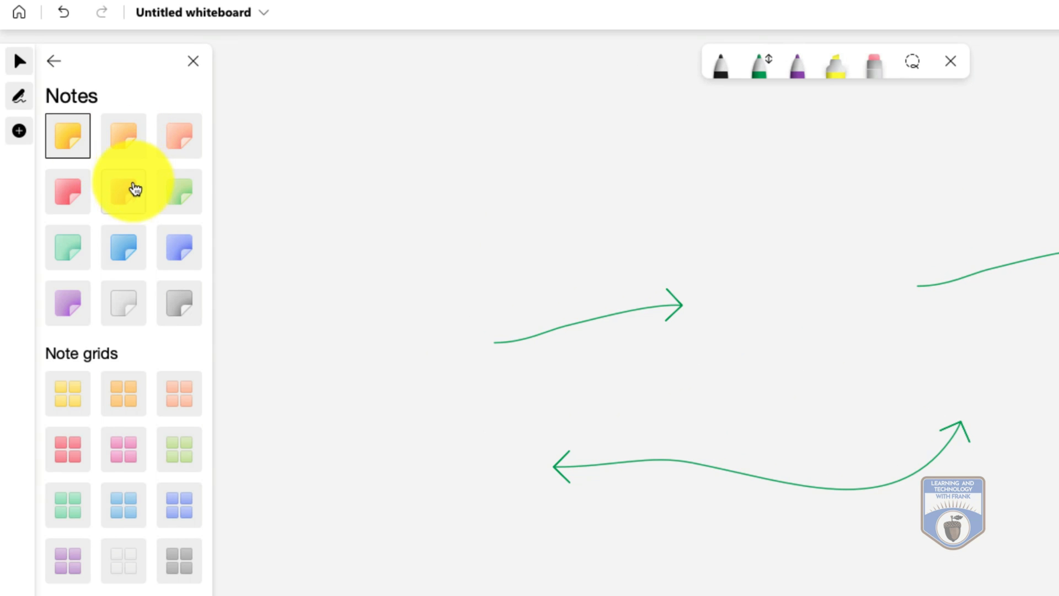
{"action": "left_click", "coordinate": [123, 191]}
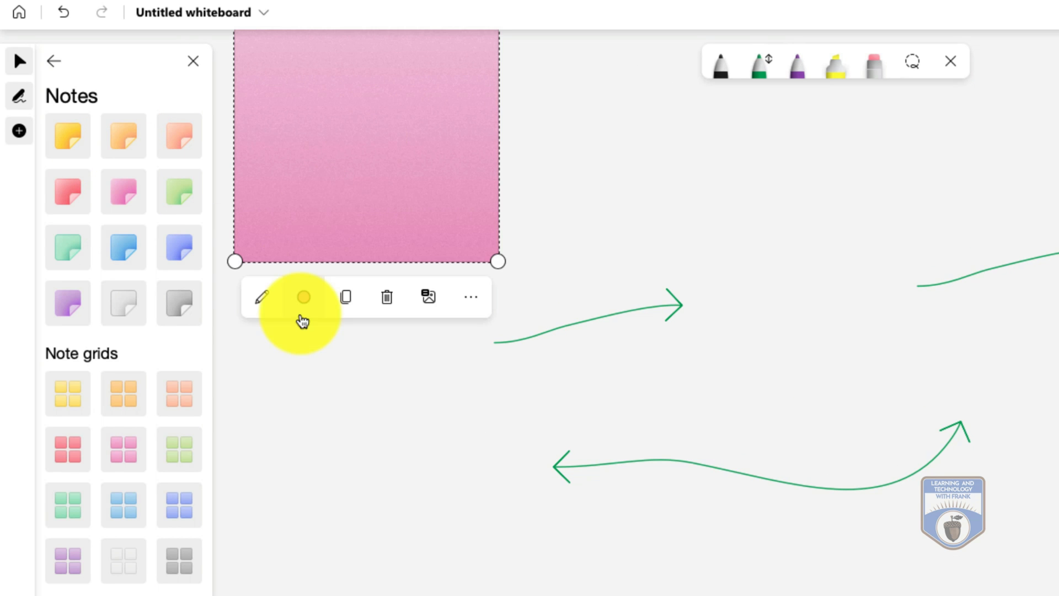
{"action": "left_click", "coordinate": [304, 297]}
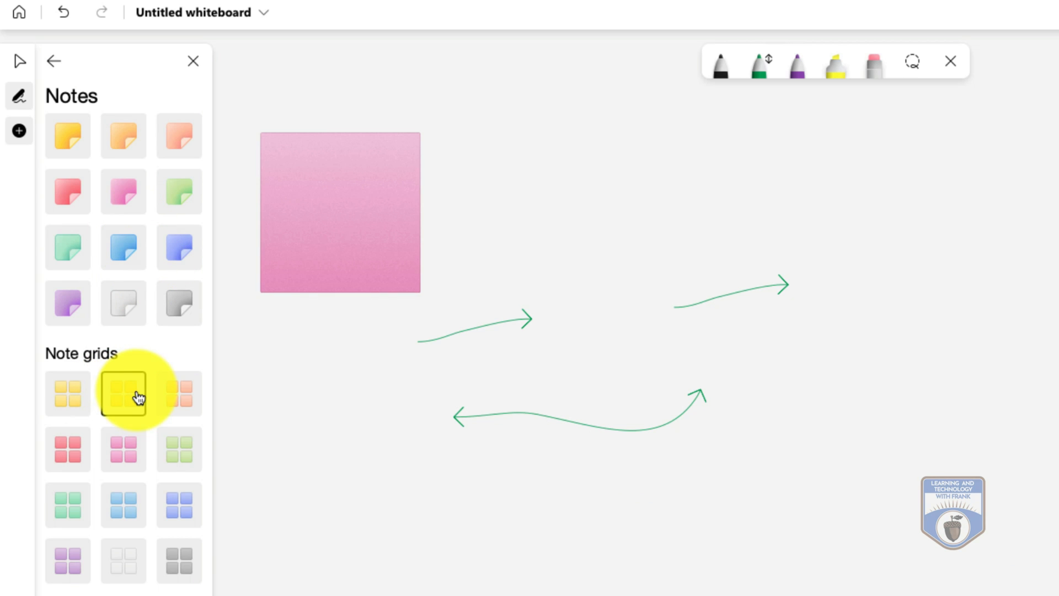
- Add an orange six-note grid and move it to the right of the arrows
{"action": "left_click", "coordinate": [123, 393]}
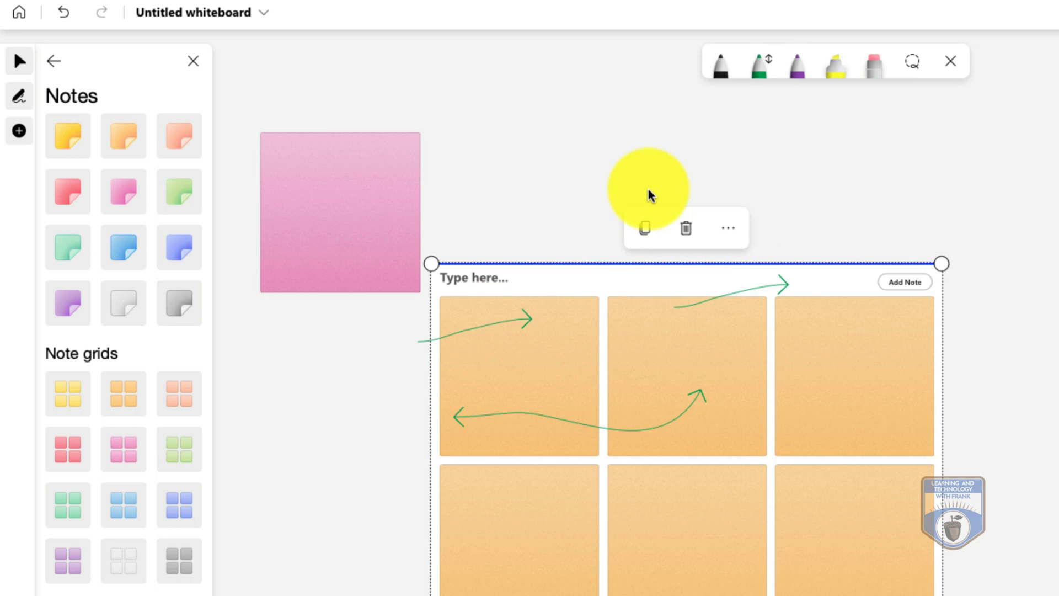
{"action": "mouse_move", "coordinate": [587, 451]}
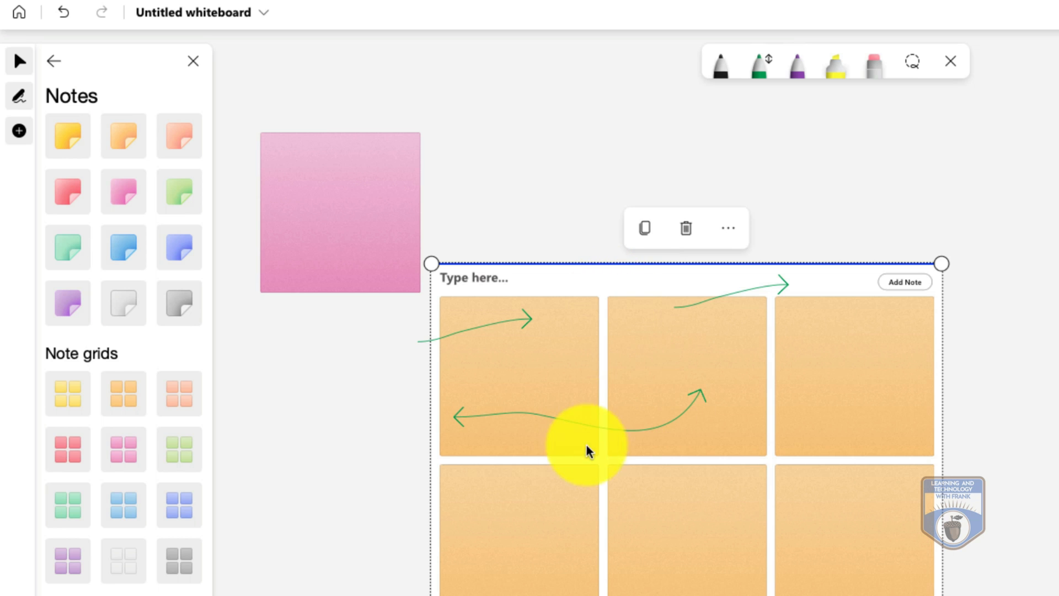
{"action": "mouse_move", "coordinate": [567, 309]}
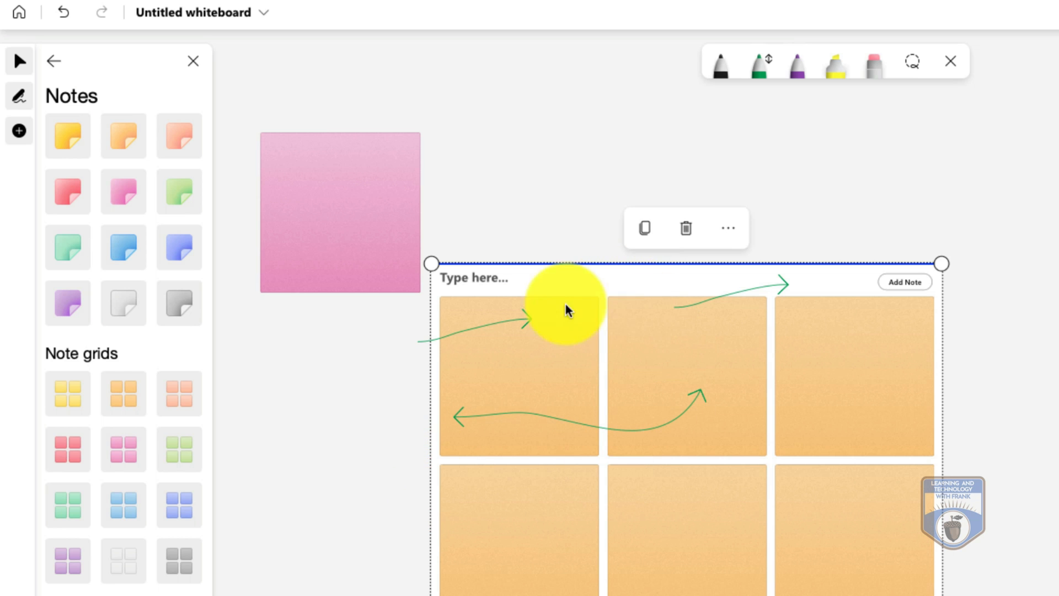
{"action": "left_click_drag", "start_coordinate": [567, 309], "coordinate": [952, 243]}
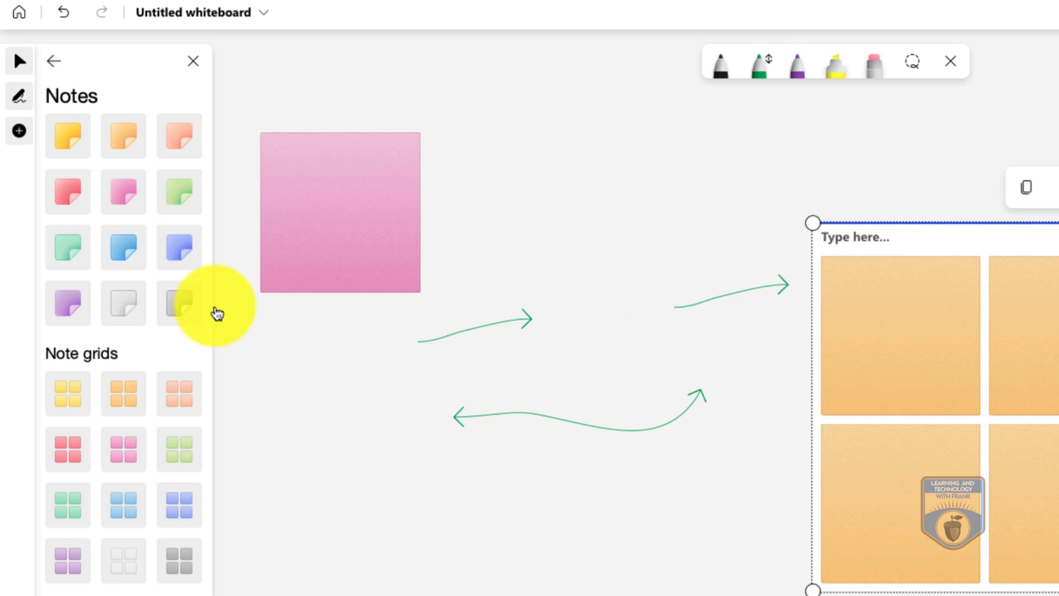
- Write 'Hello' on the pink note and dismiss the alt text prompt for the Hello World text
{"action": "left_click", "coordinate": [52, 61]}
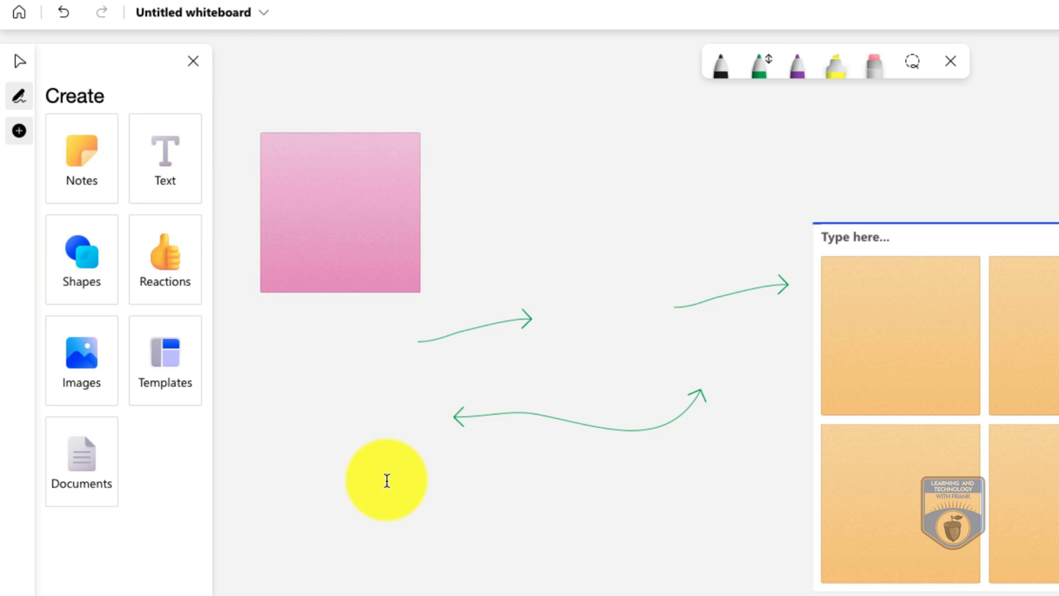
{"action": "type", "text": "Hello world"}
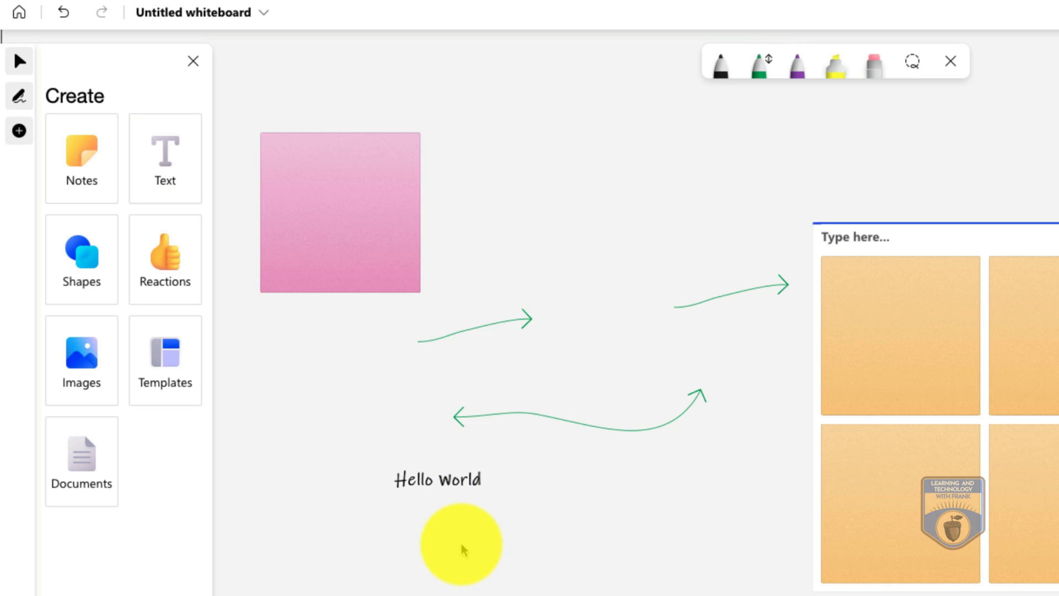
{"action": "left_click", "coordinate": [438, 479]}
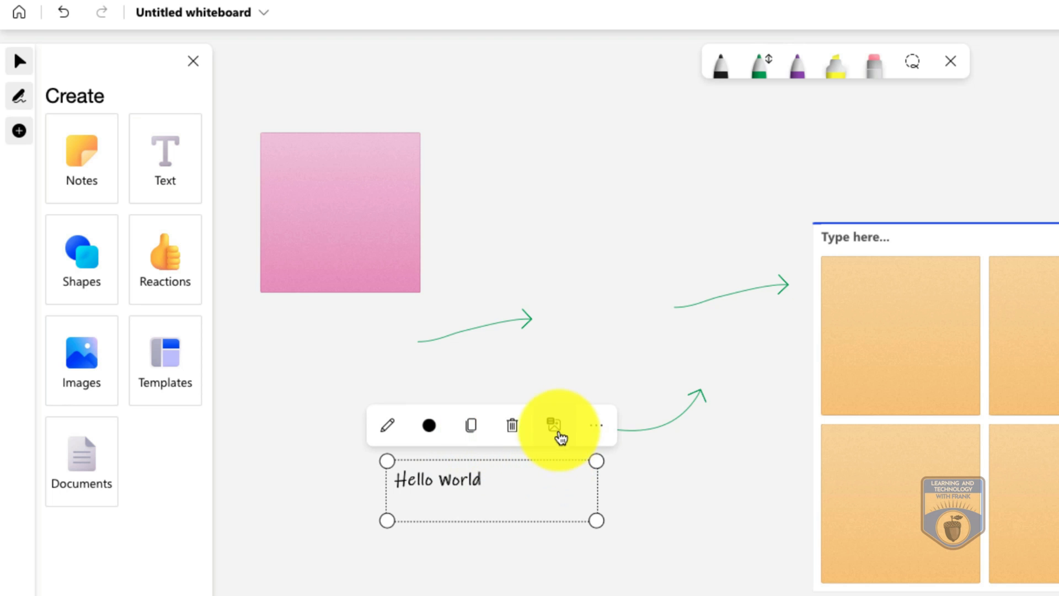
{"action": "left_click", "coordinate": [553, 426]}
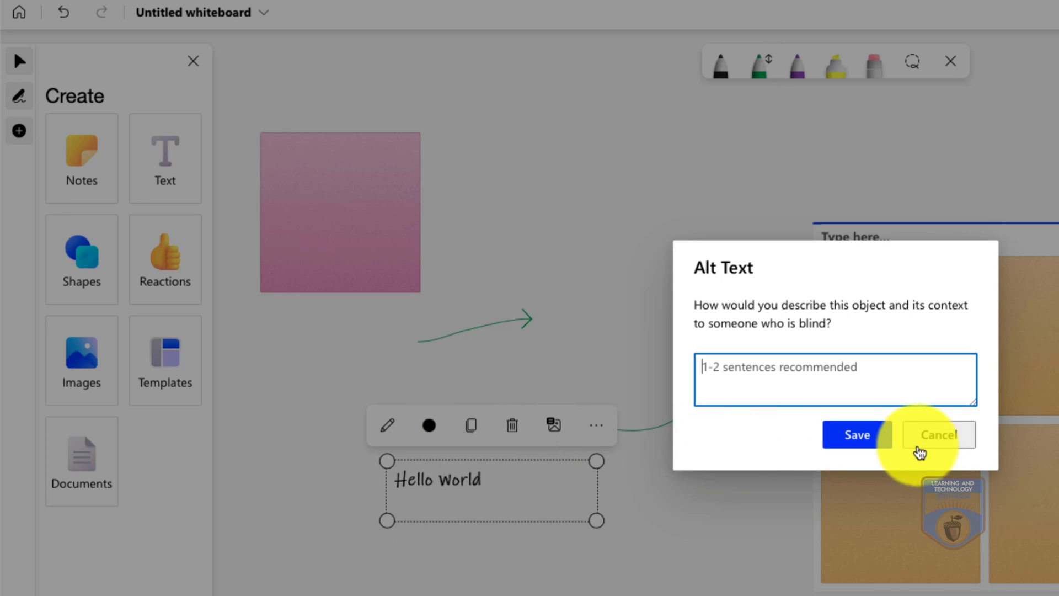
{"action": "left_click", "coordinate": [937, 434]}
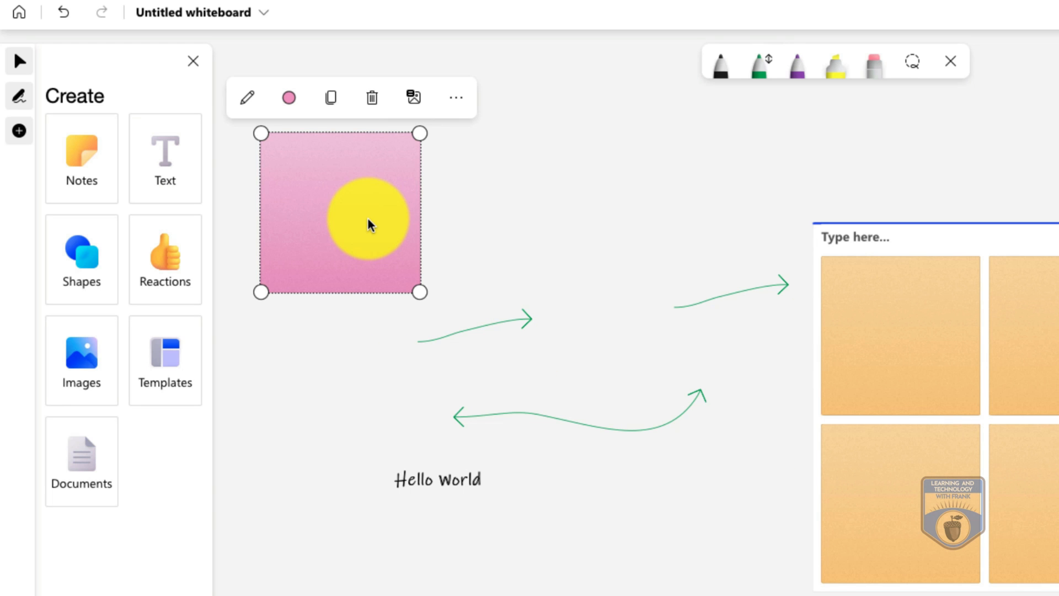
- Give the pink note the alt text 'pink Note' and save it
{"action": "left_click", "coordinate": [414, 97]}
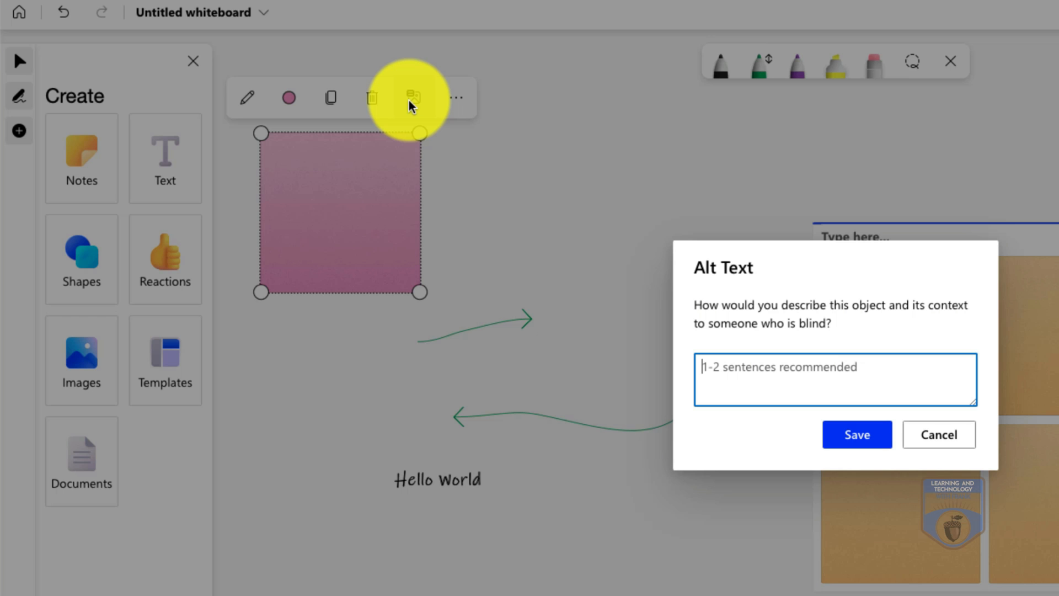
{"action": "type", "text": "pink Note"}
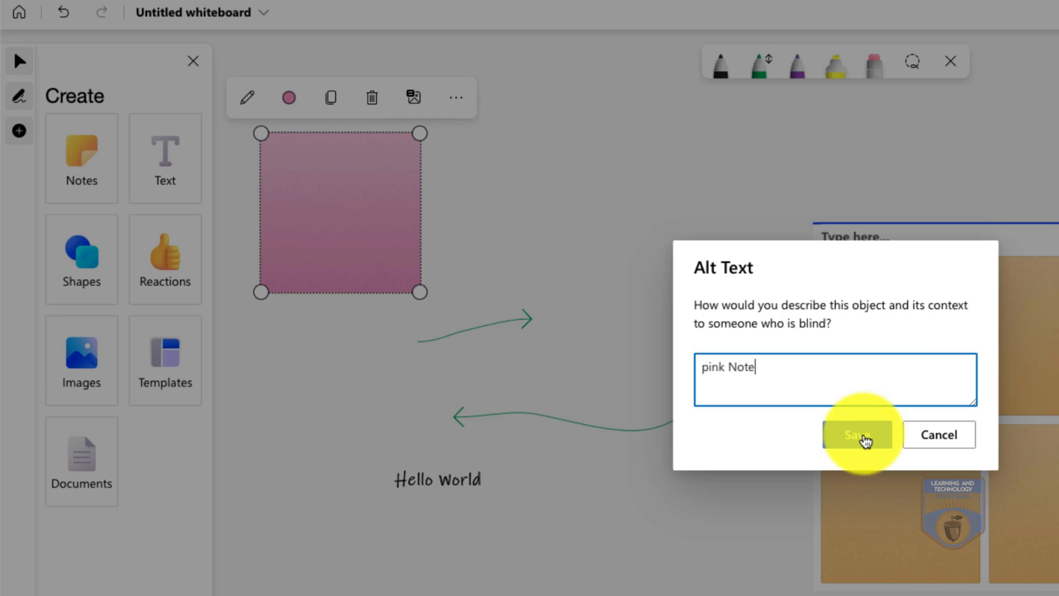
{"action": "left_click", "coordinate": [858, 435]}
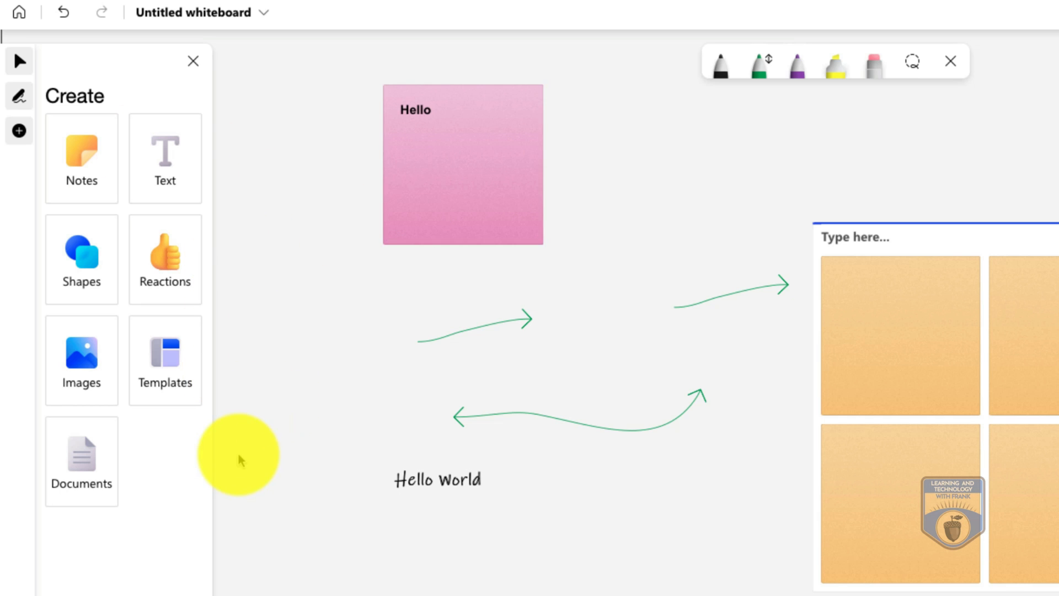
- Add an oval below the Hello World text and change its fill from blue to green
{"action": "left_click", "coordinate": [80, 258]}
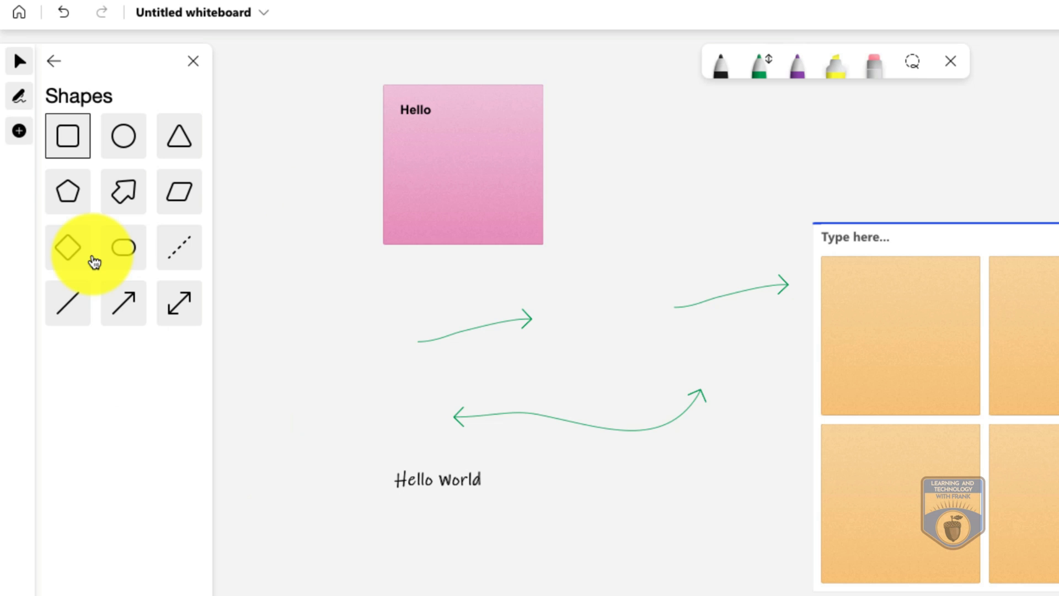
{"action": "mouse_move", "coordinate": [123, 129]}
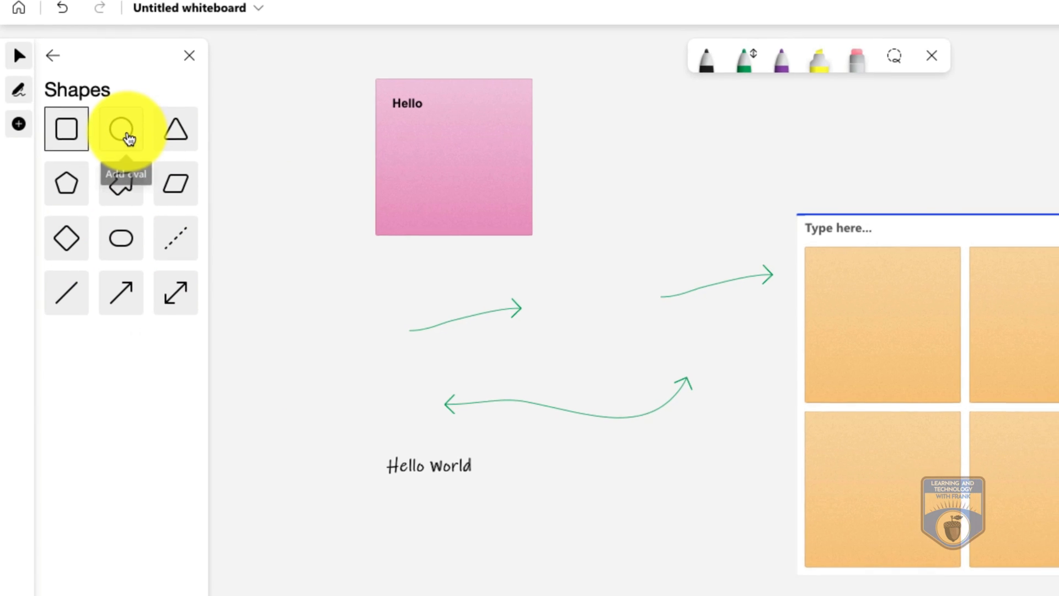
{"action": "left_click", "coordinate": [120, 128]}
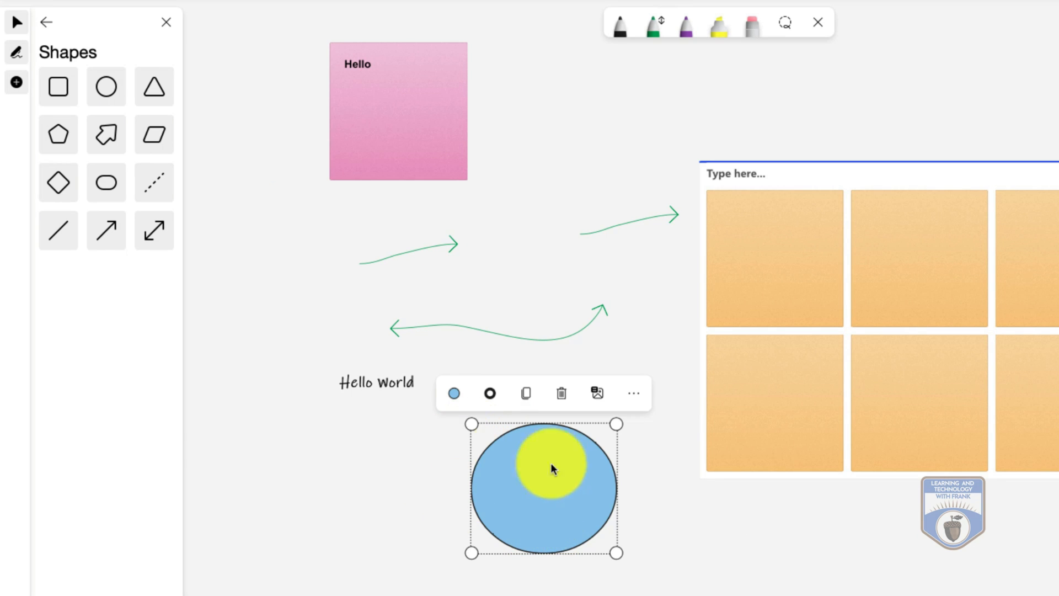
{"action": "left_click", "coordinate": [454, 393]}
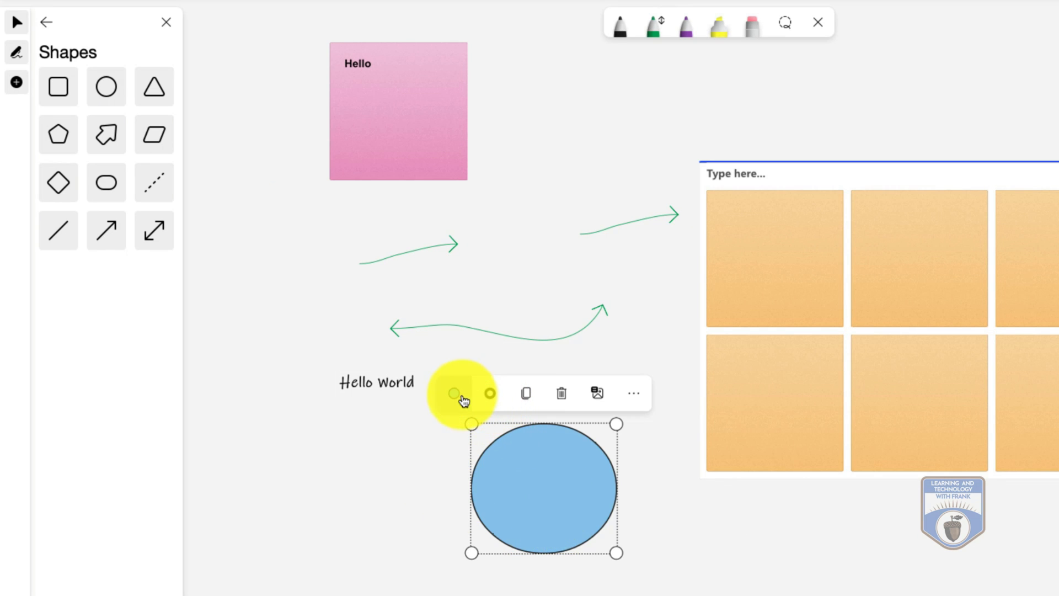
{"action": "left_click", "coordinate": [454, 393]}
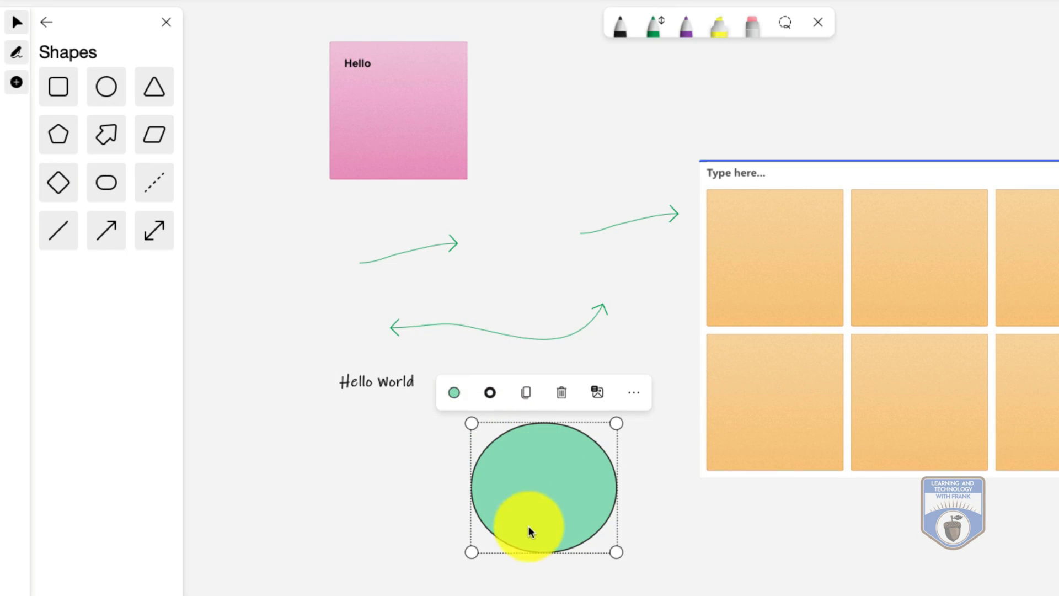
- Deselect the green oval, then select it again
{"action": "left_click", "coordinate": [453, 393]}
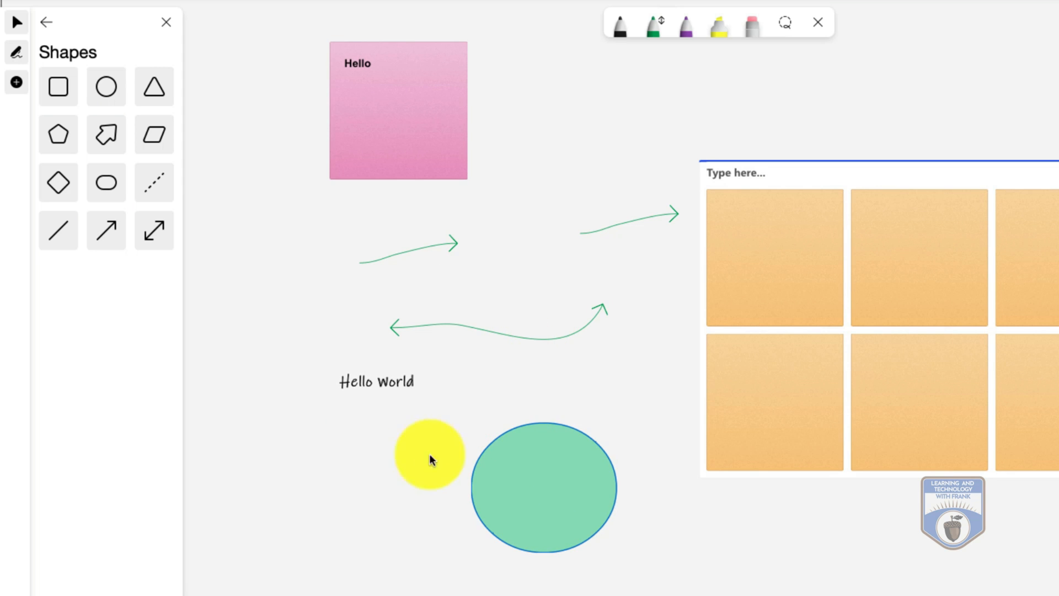
{"action": "left_click_drag", "start_coordinate": [429, 456], "coordinate": [517, 503]}
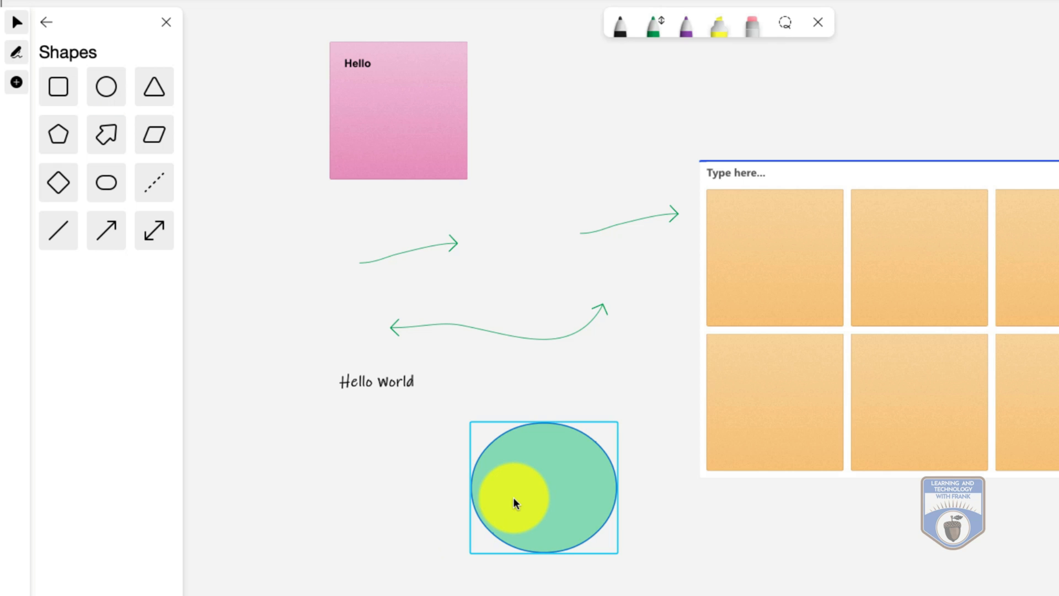
{"action": "left_click", "coordinate": [517, 502]}
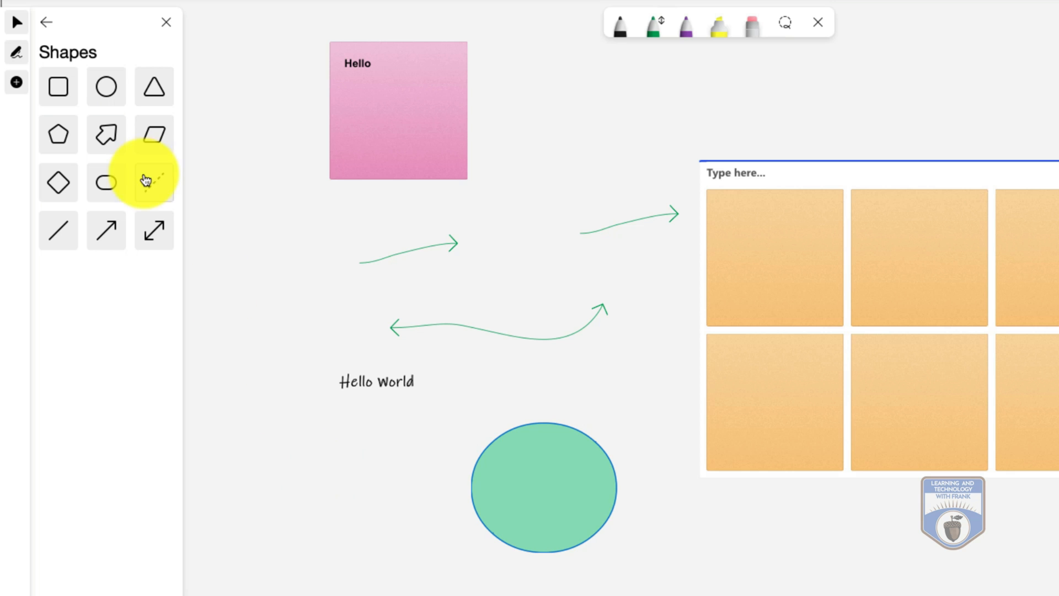
- Stick a green check mark reaction onto the pink Hello note and nudge the note left
{"action": "left_click", "coordinate": [46, 22]}
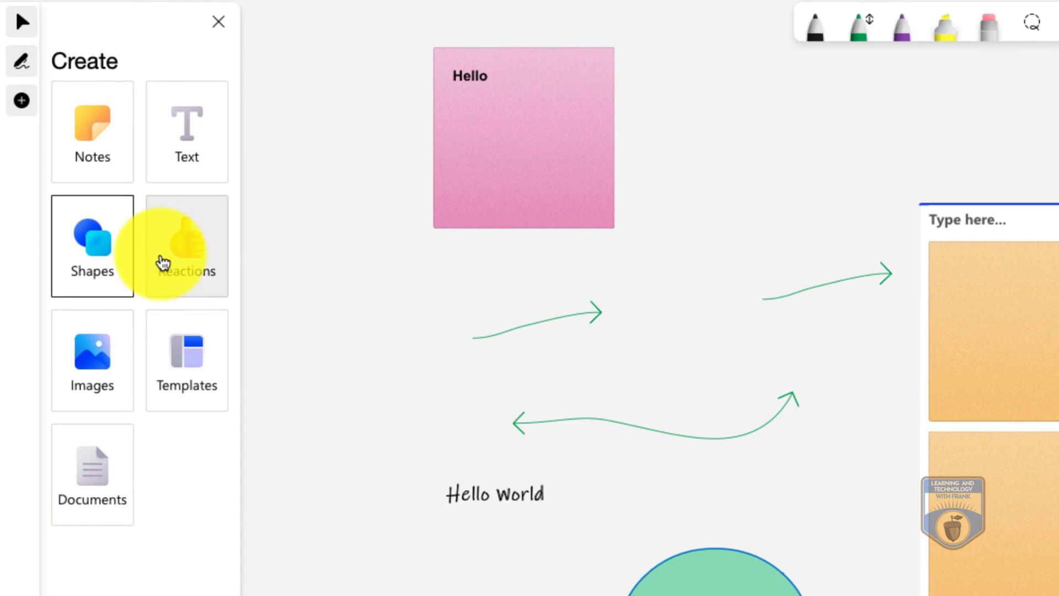
{"action": "left_click", "coordinate": [188, 245]}
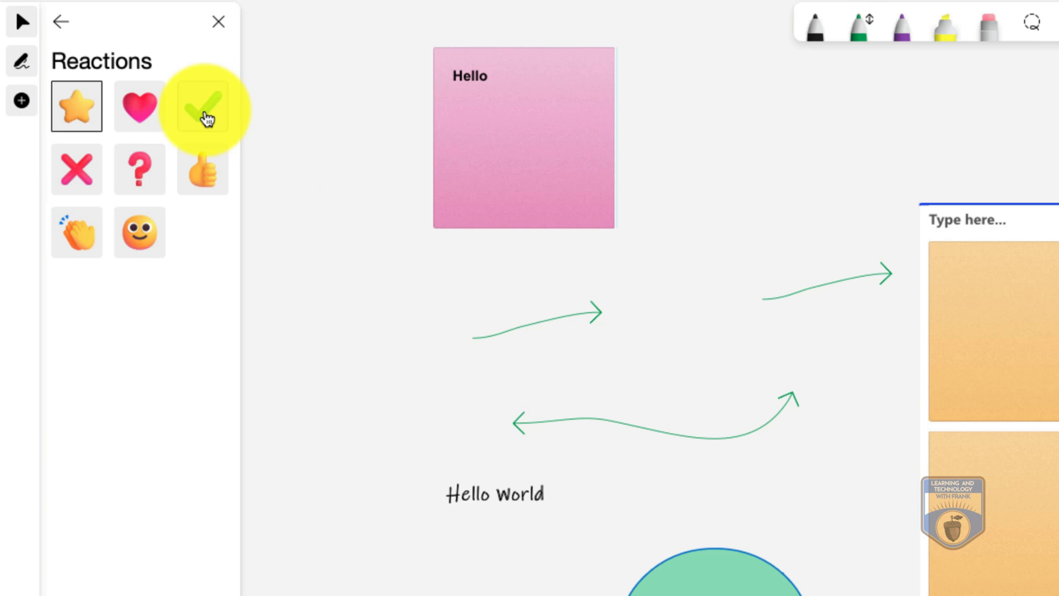
{"action": "left_click", "coordinate": [203, 106]}
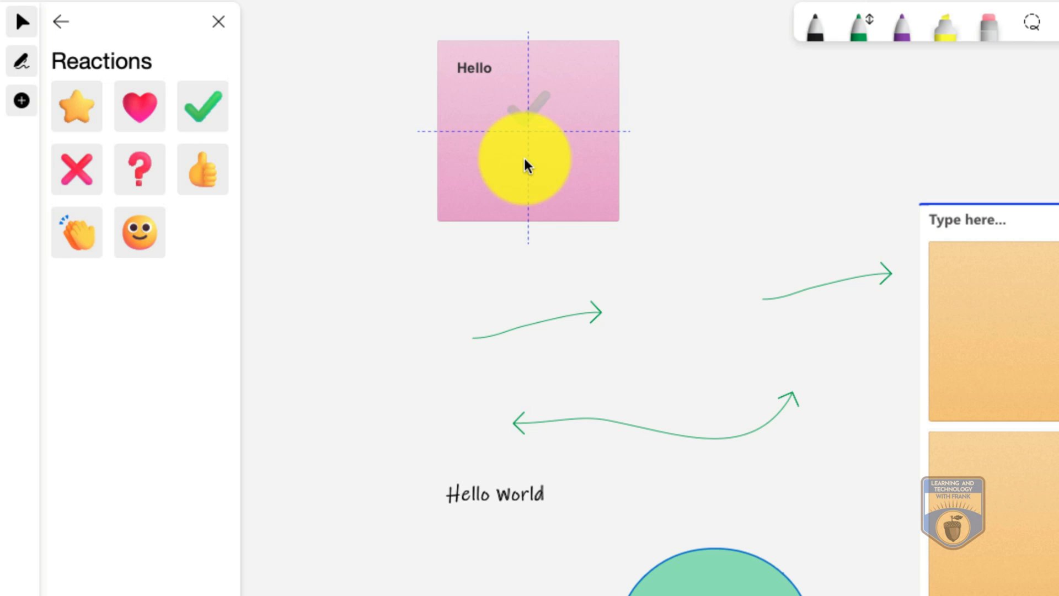
{"action": "left_click_drag", "start_coordinate": [528, 159], "coordinate": [474, 175]}
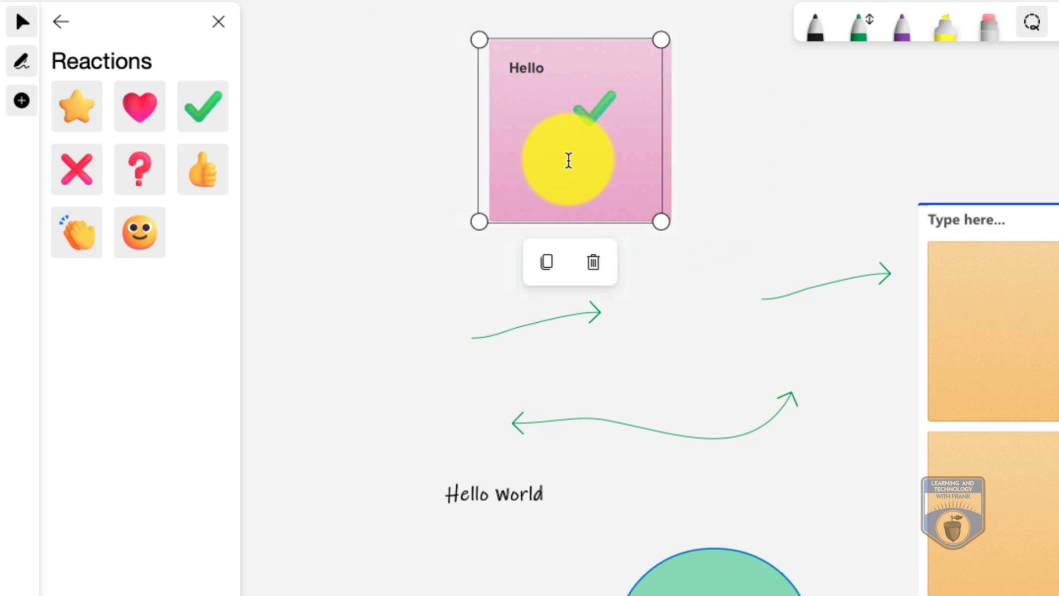
{"action": "left_click_drag", "start_coordinate": [569, 160], "coordinate": [388, 324]}
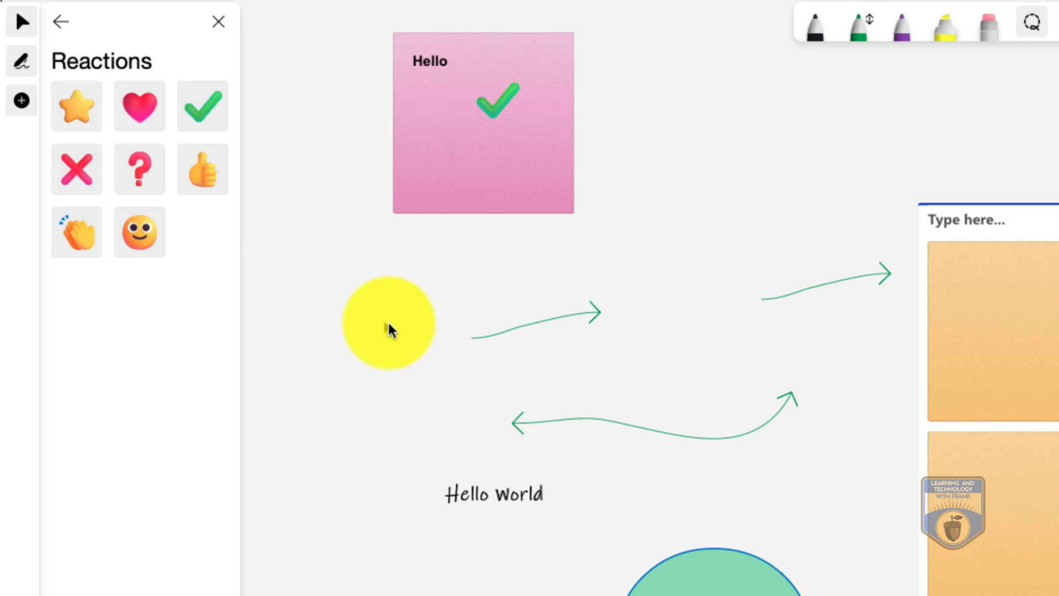
- Return to the Create options and start adding an image from a file
{"action": "left_click", "coordinate": [59, 22]}
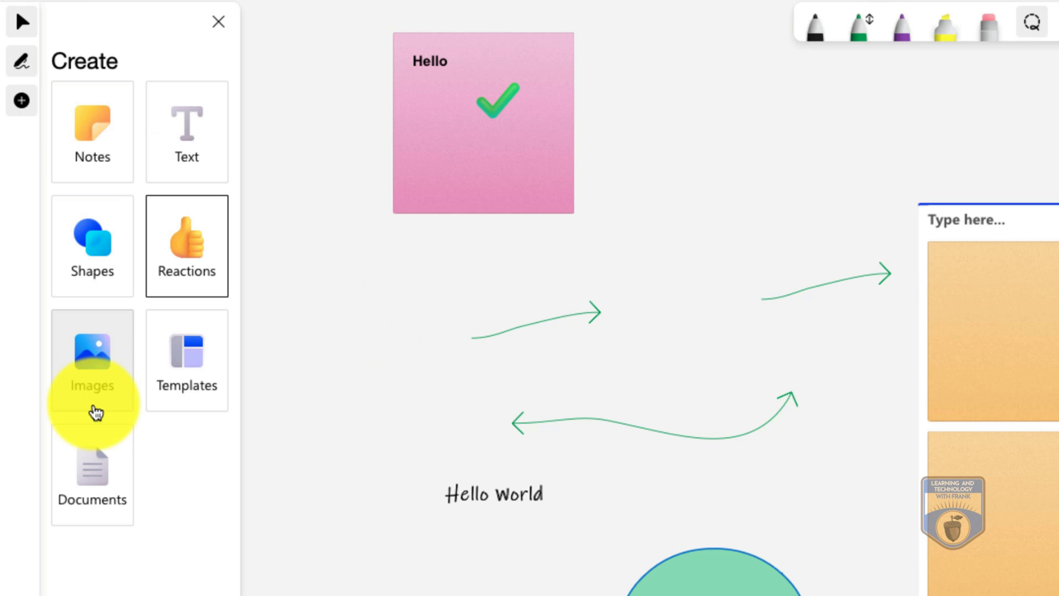
{"action": "left_click", "coordinate": [93, 365]}
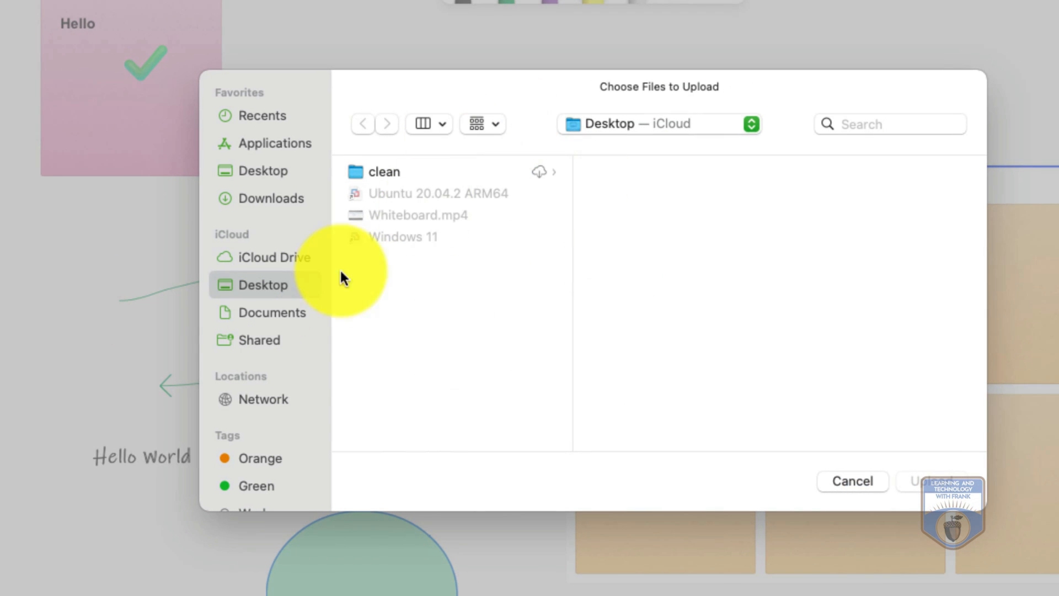
{"action": "mouse_move", "coordinate": [246, 392]}
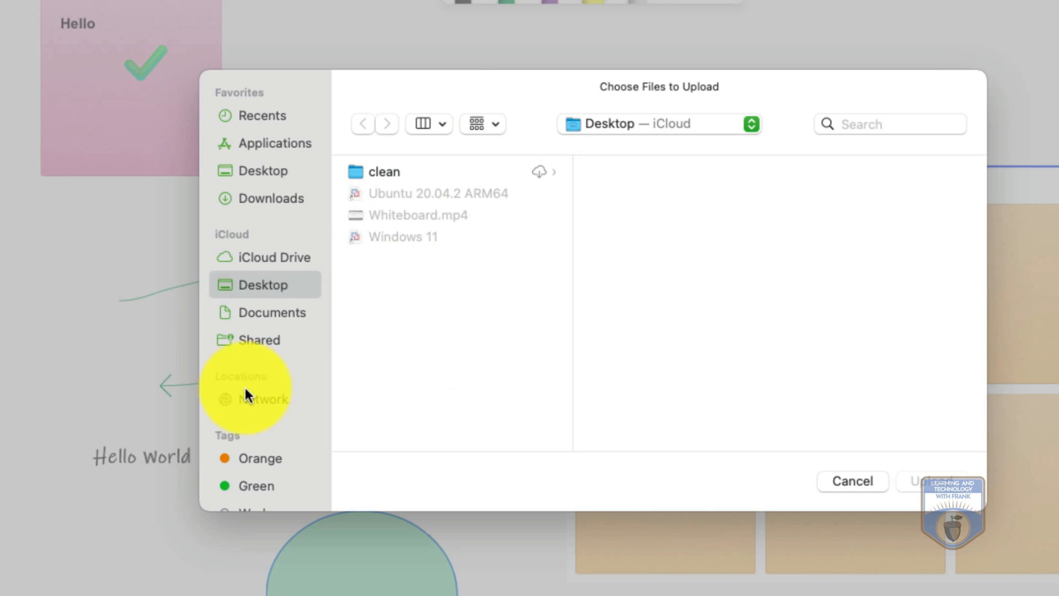
- Leave the file chooser and show a new Safari start page in another tab
{"action": "left_click", "coordinate": [271, 313]}
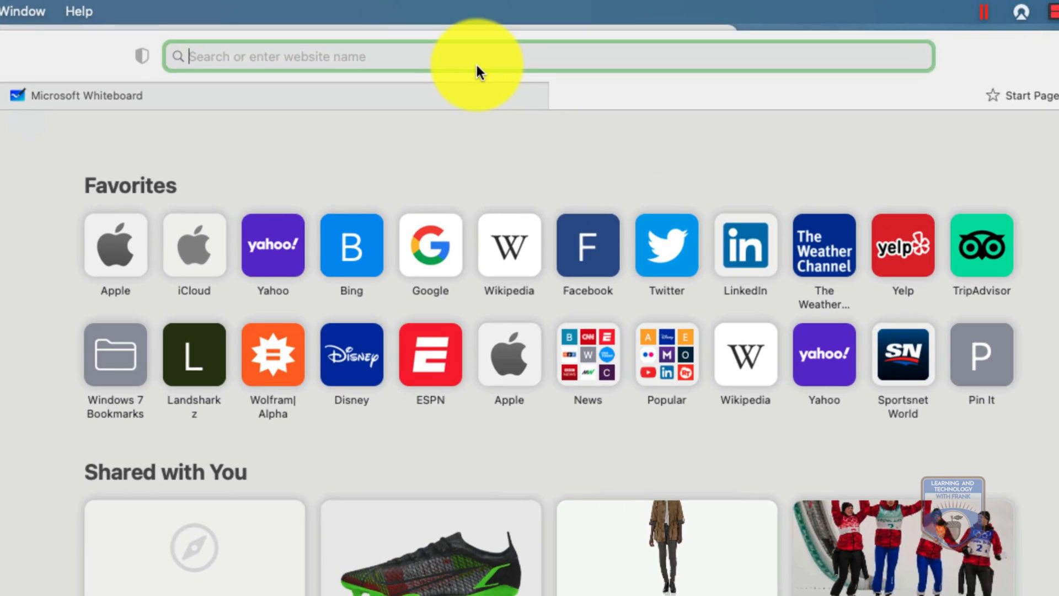
- Search the web for 'box of kittens' and open the BBC article from the image results
{"action": "type", "text": "box of"}
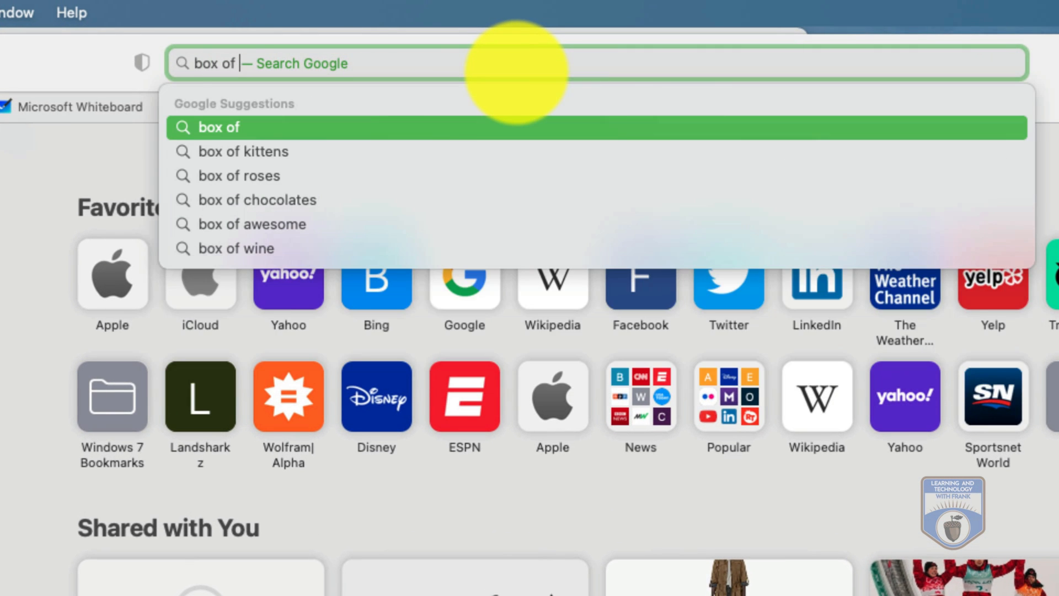
{"action": "left_click", "coordinate": [243, 151]}
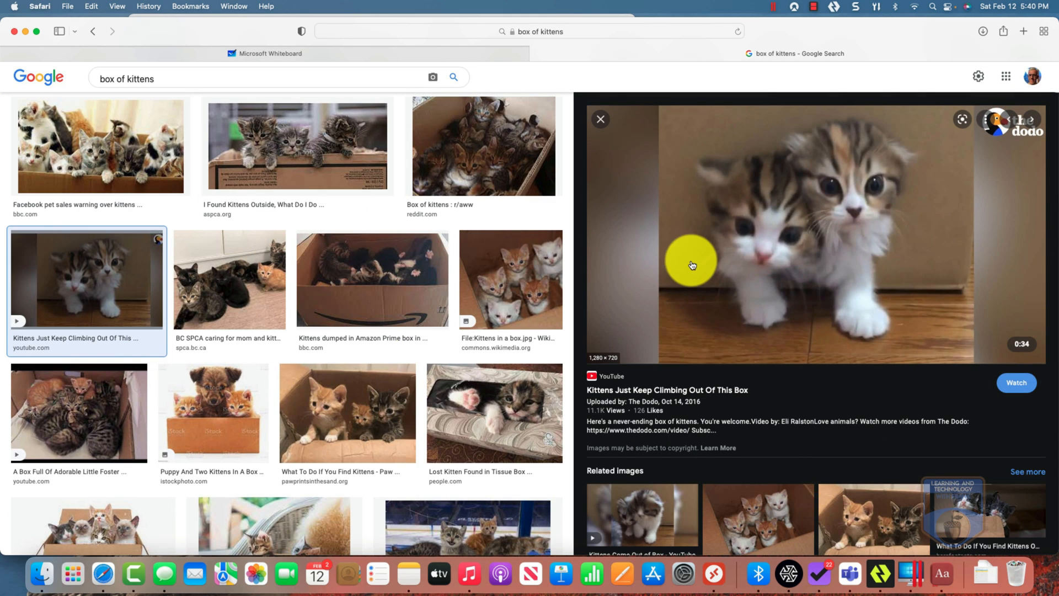
{"action": "left_click", "coordinate": [99, 145]}
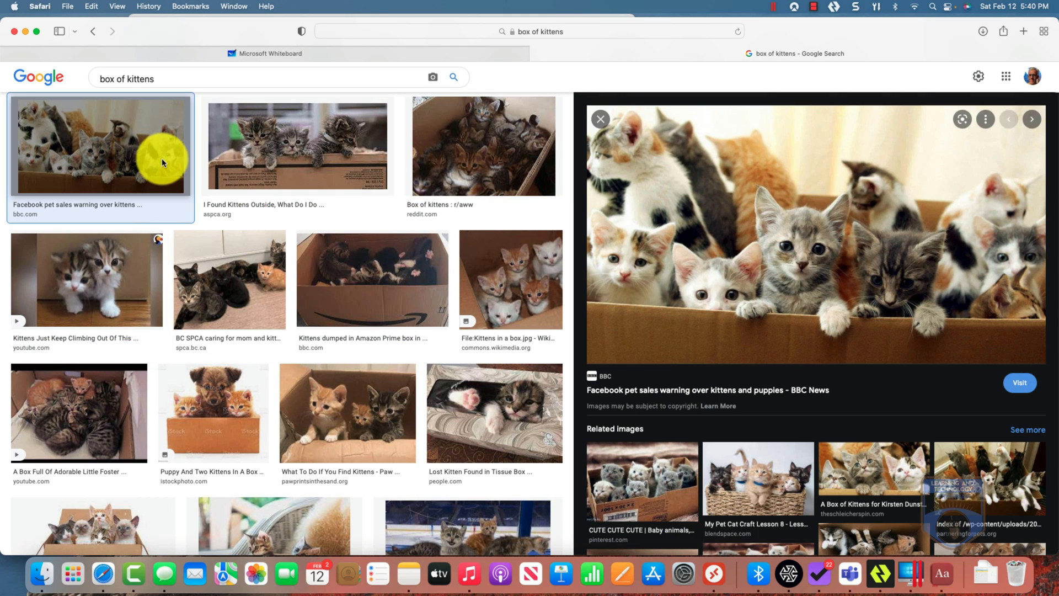
{"action": "left_click", "coordinate": [1022, 31]}
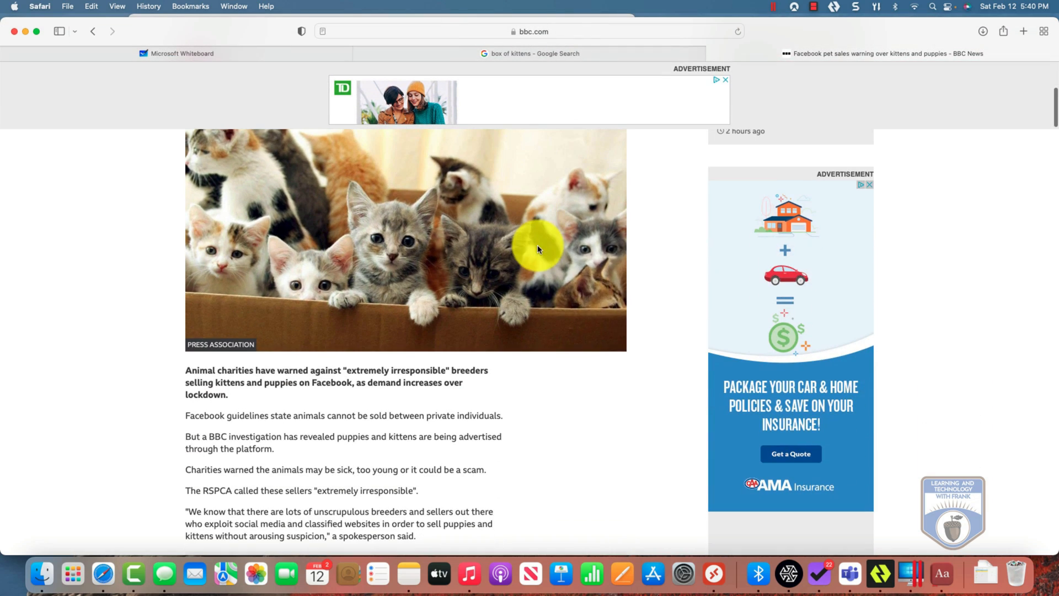
- Copy the kittens-in-a-box photo from the BBC article
{"action": "right_click", "coordinate": [538, 248]}
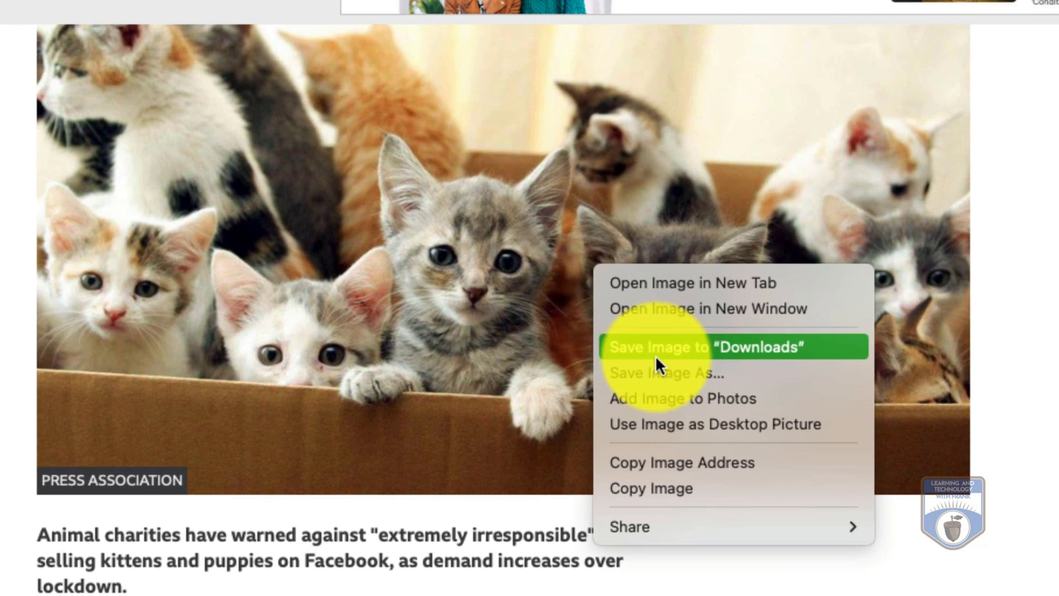
{"action": "mouse_move", "coordinate": [660, 488]}
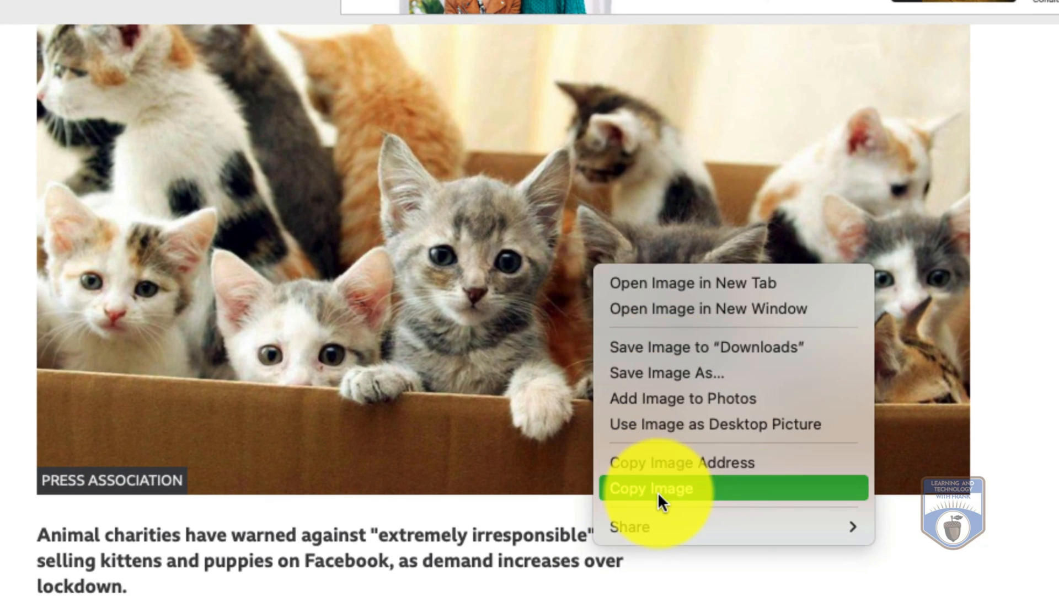
{"action": "left_click", "coordinate": [650, 489]}
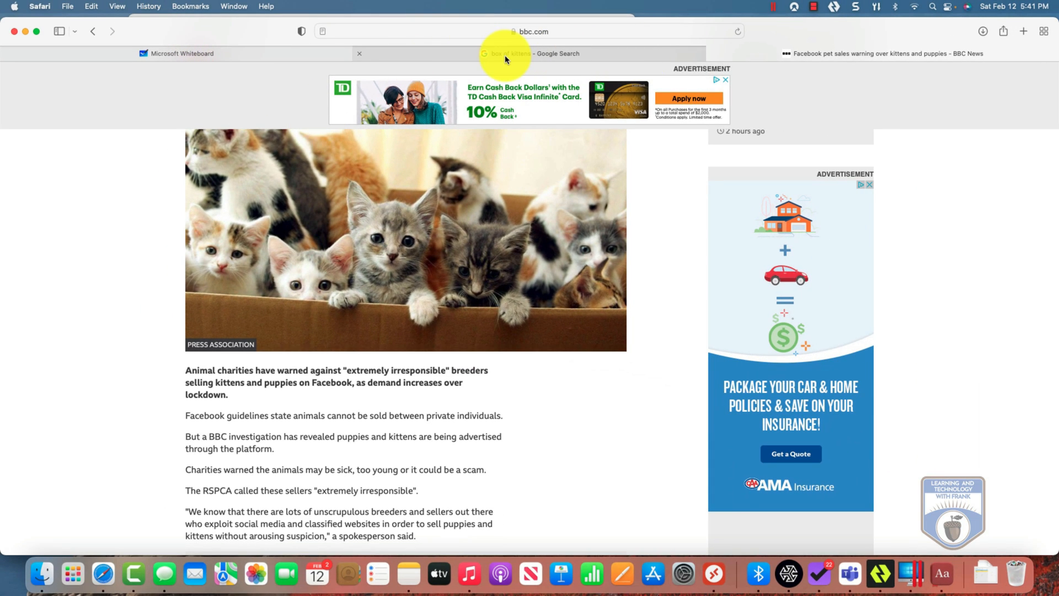
- Switch back to the whiteboard with the pasted kittens photo and pan to an empty area
{"action": "left_click", "coordinate": [182, 53]}
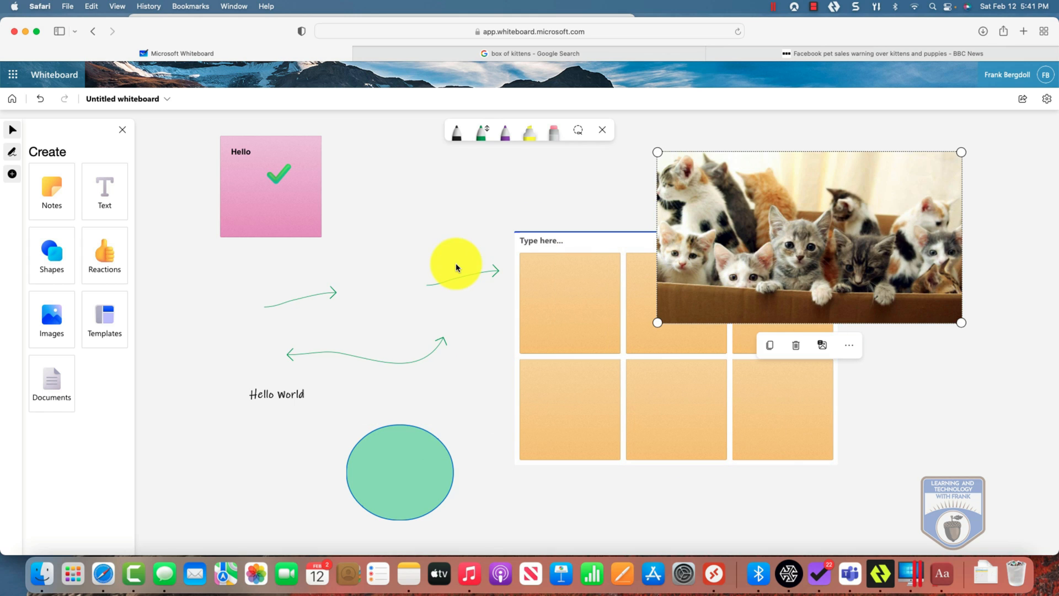
{"action": "left_click_drag", "start_coordinate": [455, 264], "coordinate": [570, 278]}
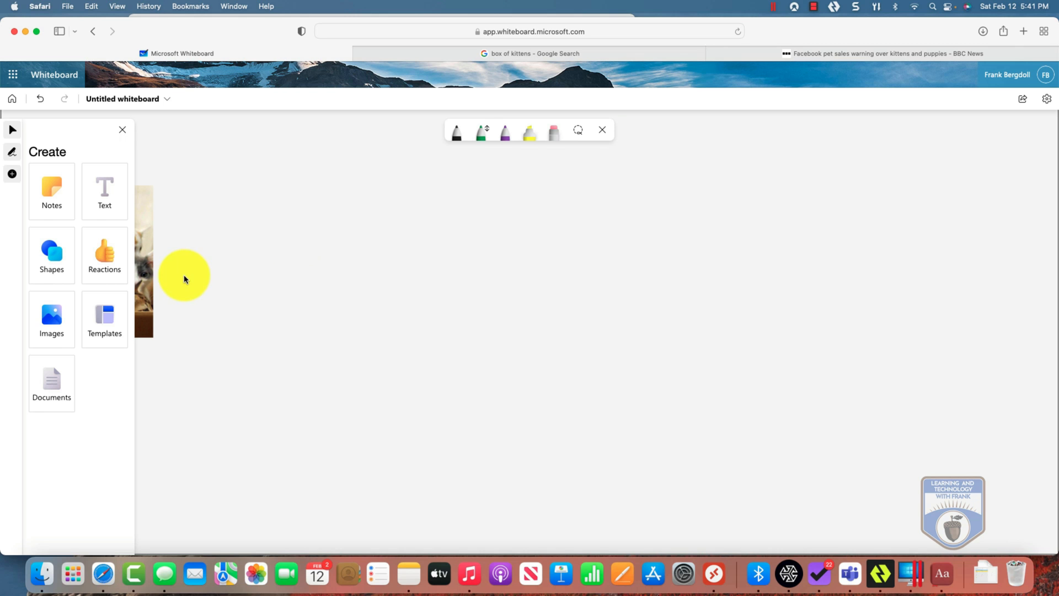
- Insert the 'Two truths, one lie' game template from Templates, briefly checking the Share pane
{"action": "left_click", "coordinate": [104, 318]}
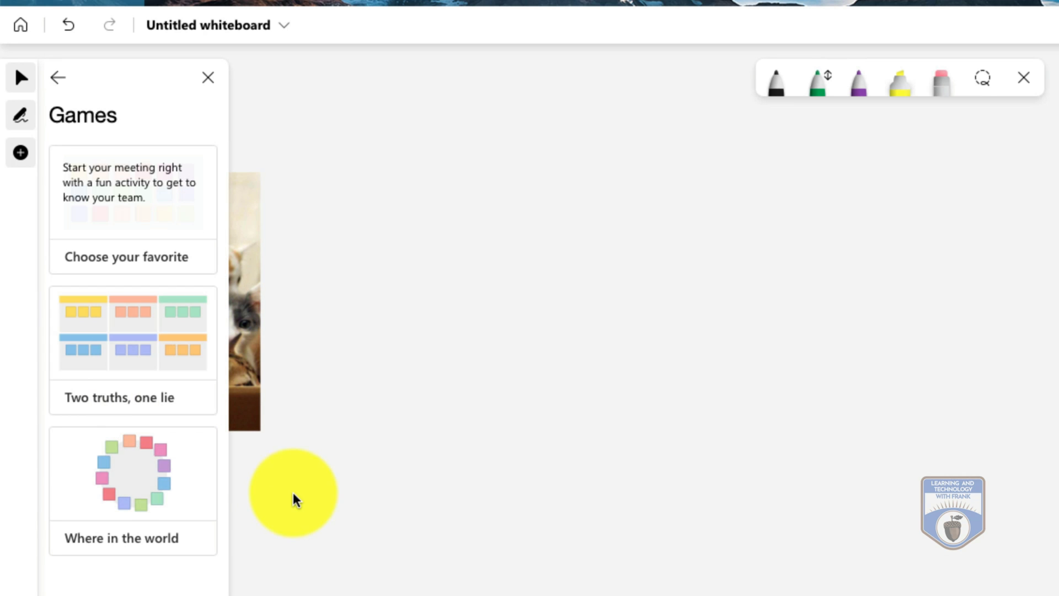
{"action": "left_click", "coordinate": [132, 350]}
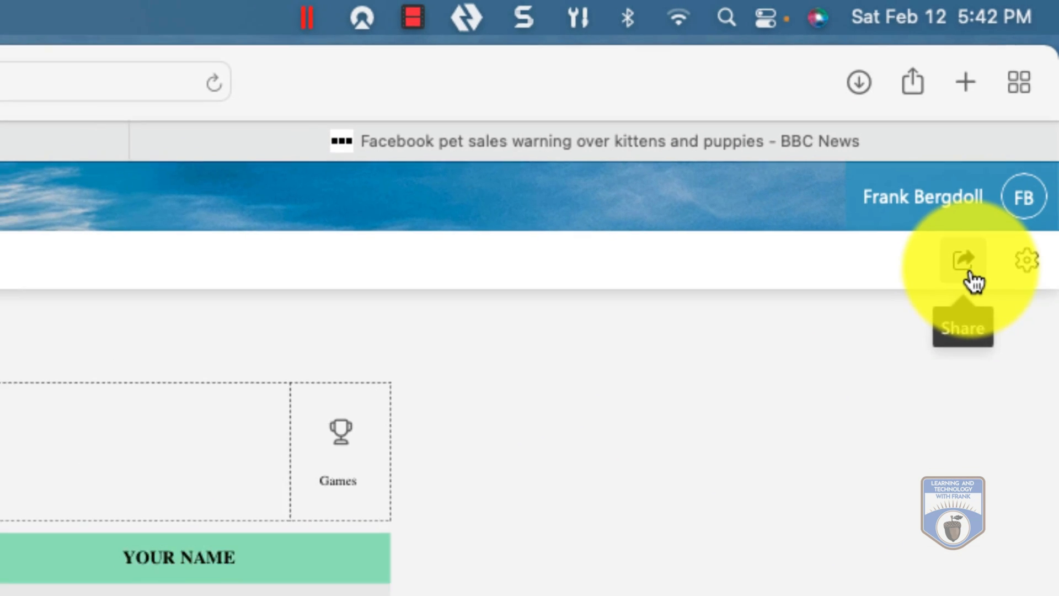
{"action": "left_click", "coordinate": [963, 261]}
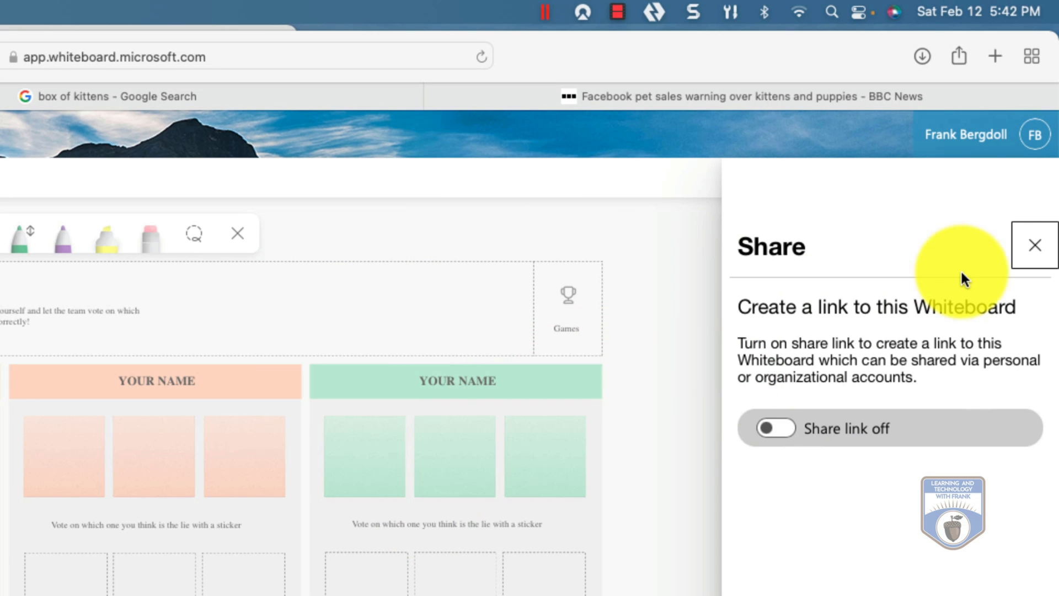
{"action": "left_click", "coordinate": [1034, 245]}
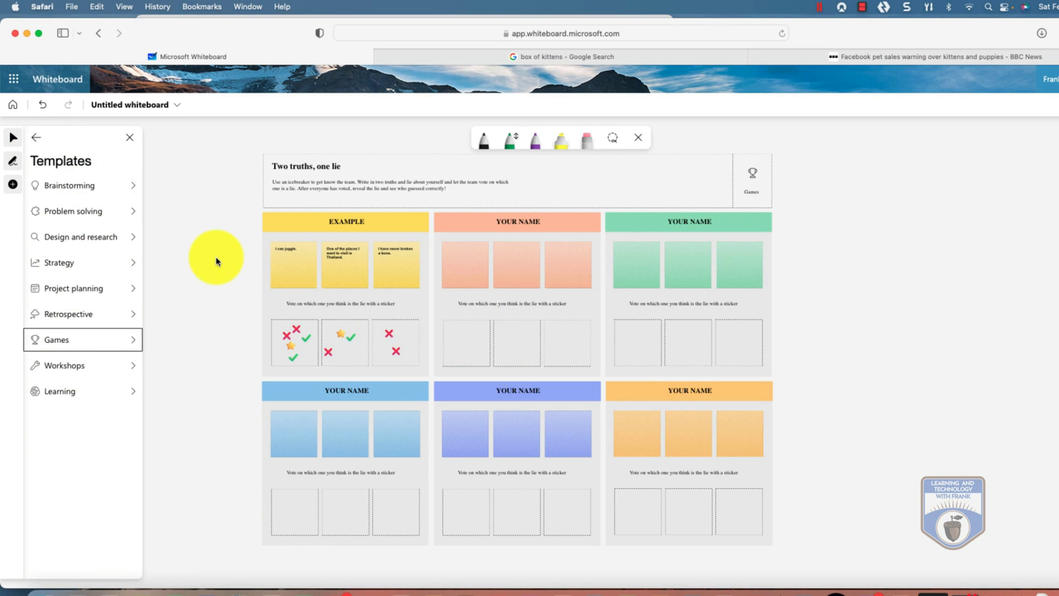
{"action": "mouse_move", "coordinate": [191, 278]}
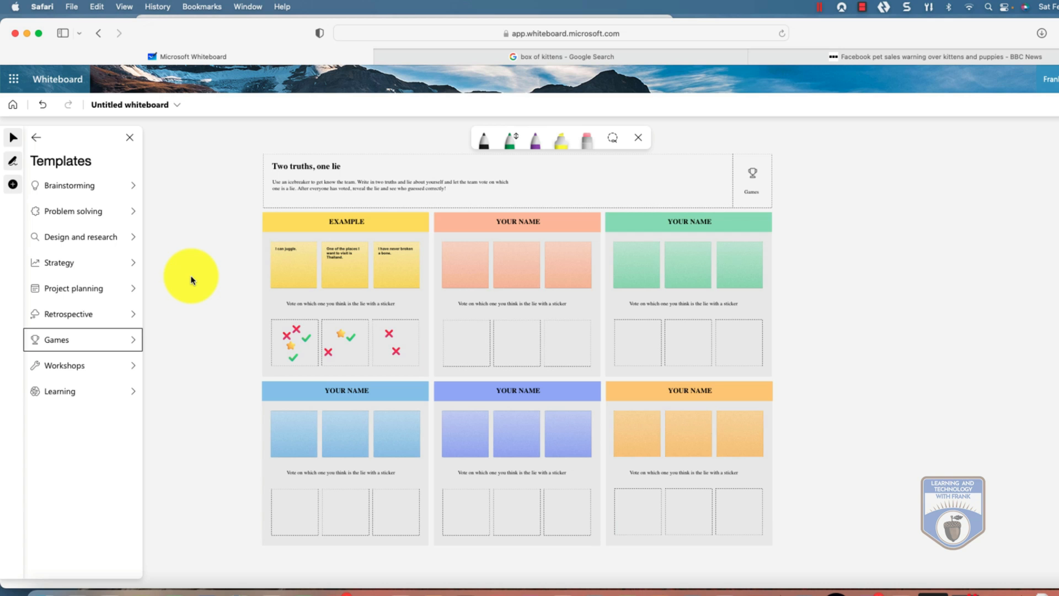
- Reach Format background from Settings and tint the board light green
{"action": "left_click", "coordinate": [971, 210]}
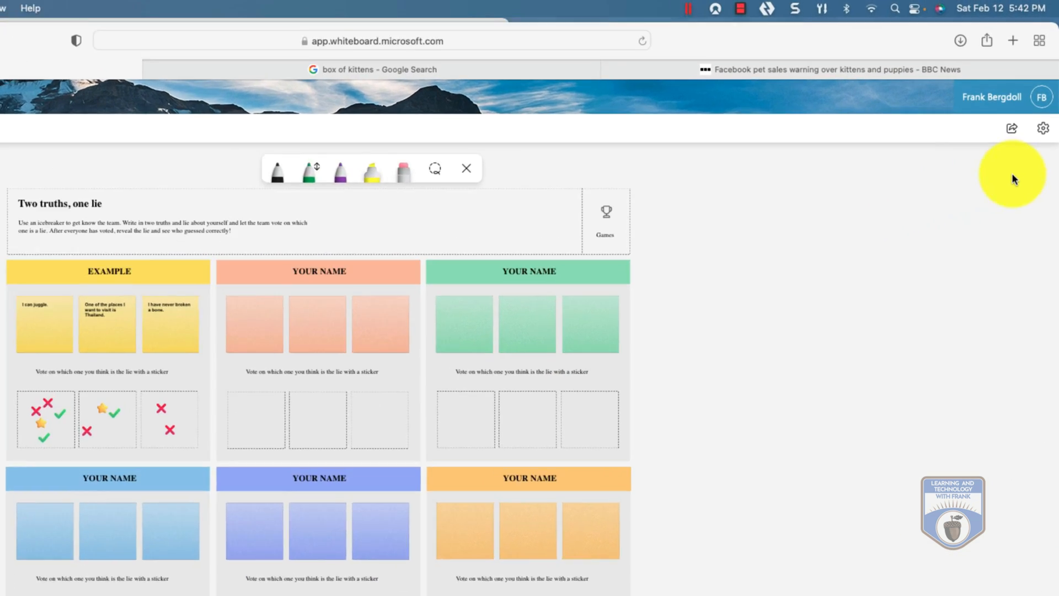
{"action": "left_click", "coordinate": [1042, 128]}
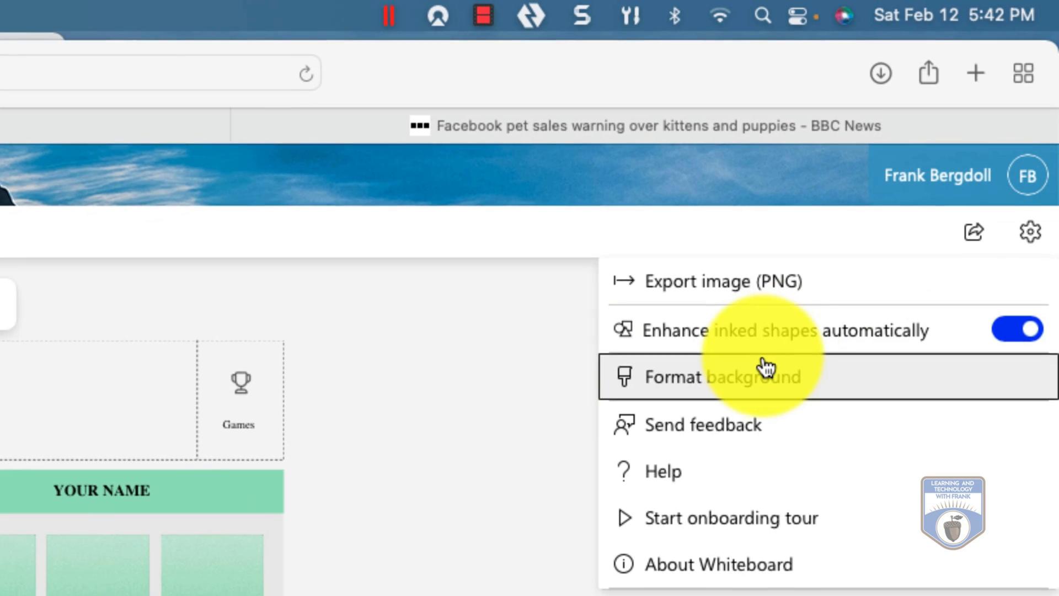
{"action": "mouse_move", "coordinate": [736, 290]}
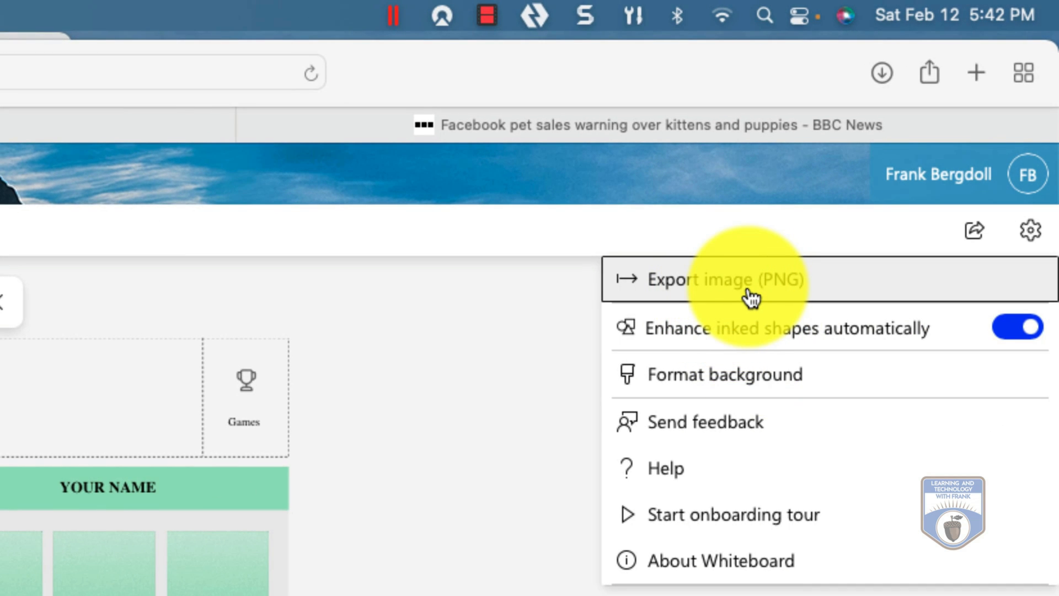
{"action": "left_click", "coordinate": [725, 374]}
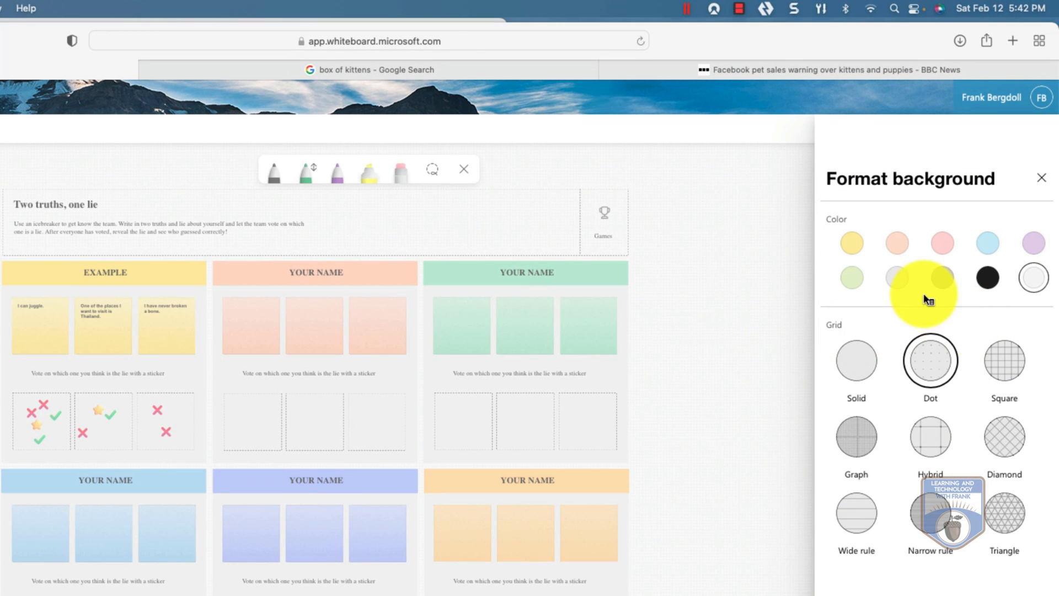
{"action": "left_click", "coordinate": [850, 278]}
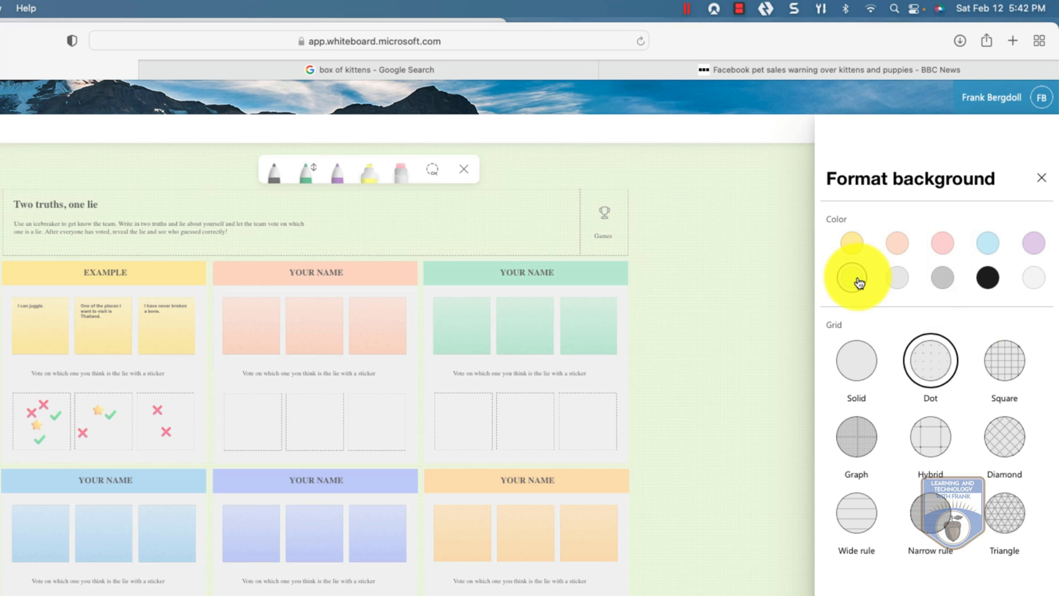
- Try Square, Diamond and Hybrid grid patterns, then return the background to white
{"action": "left_click", "coordinate": [1003, 361]}
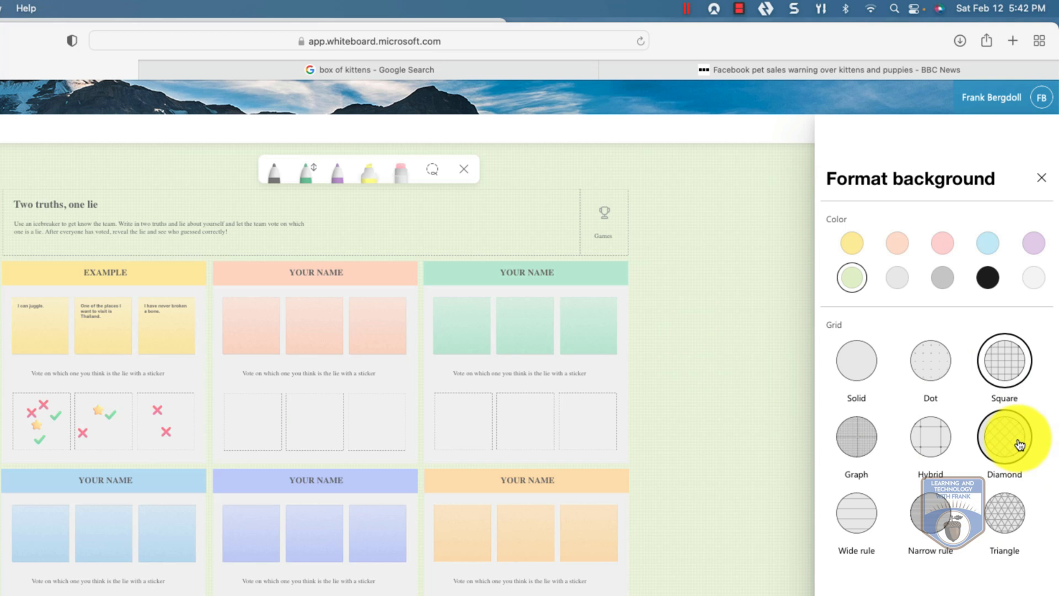
{"action": "left_click", "coordinate": [1003, 437]}
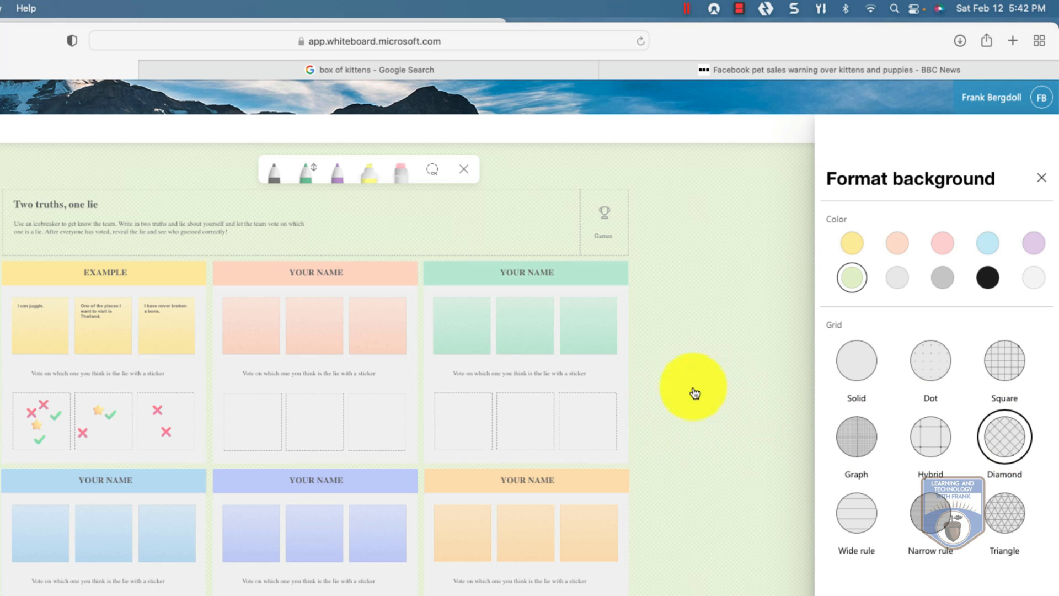
{"action": "left_click", "coordinate": [854, 435]}
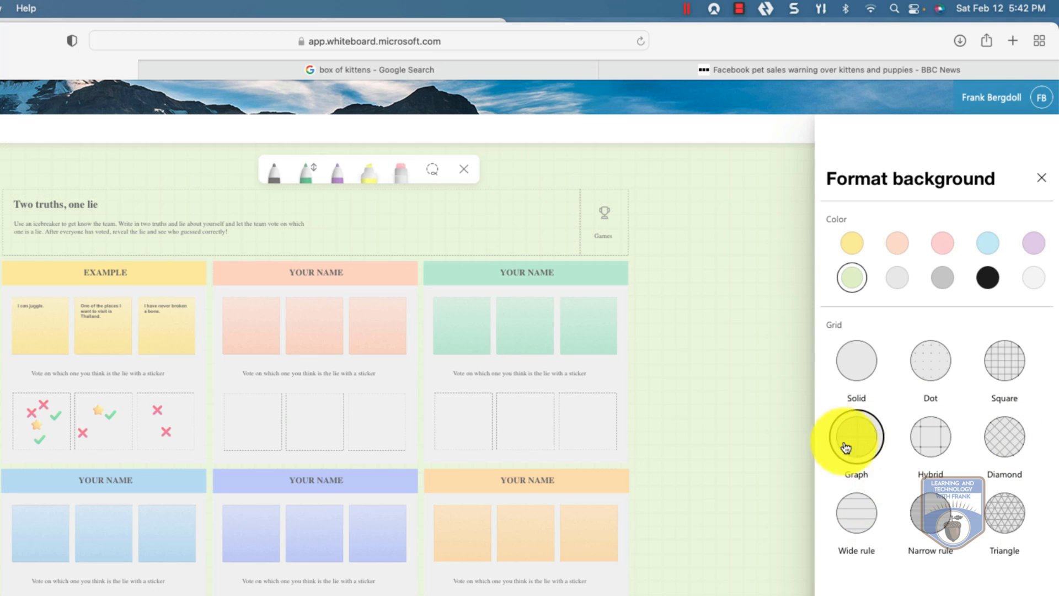
{"action": "left_click", "coordinate": [929, 436]}
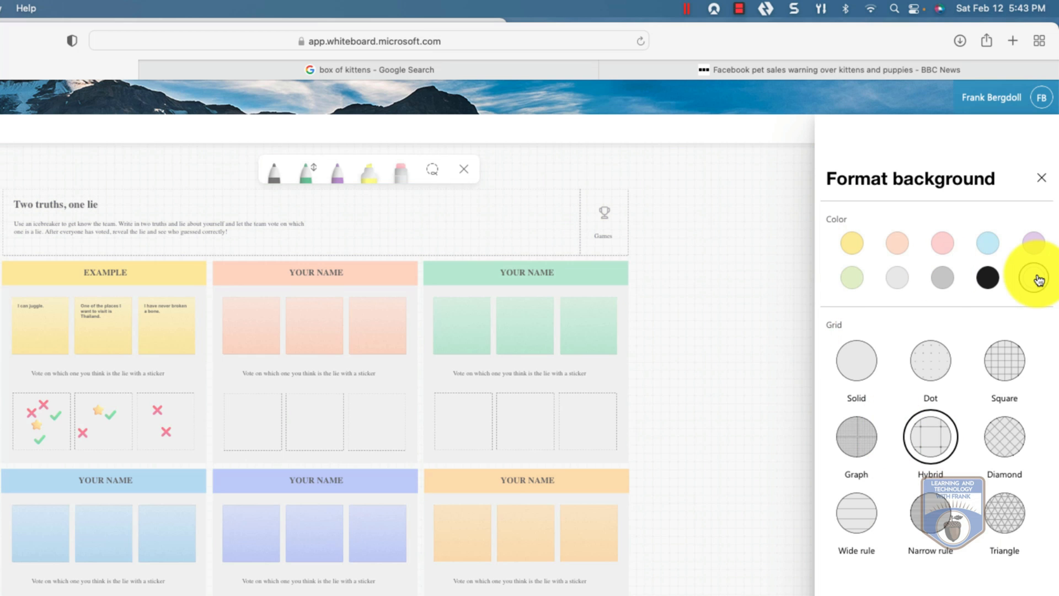
{"action": "left_click", "coordinate": [1032, 278]}
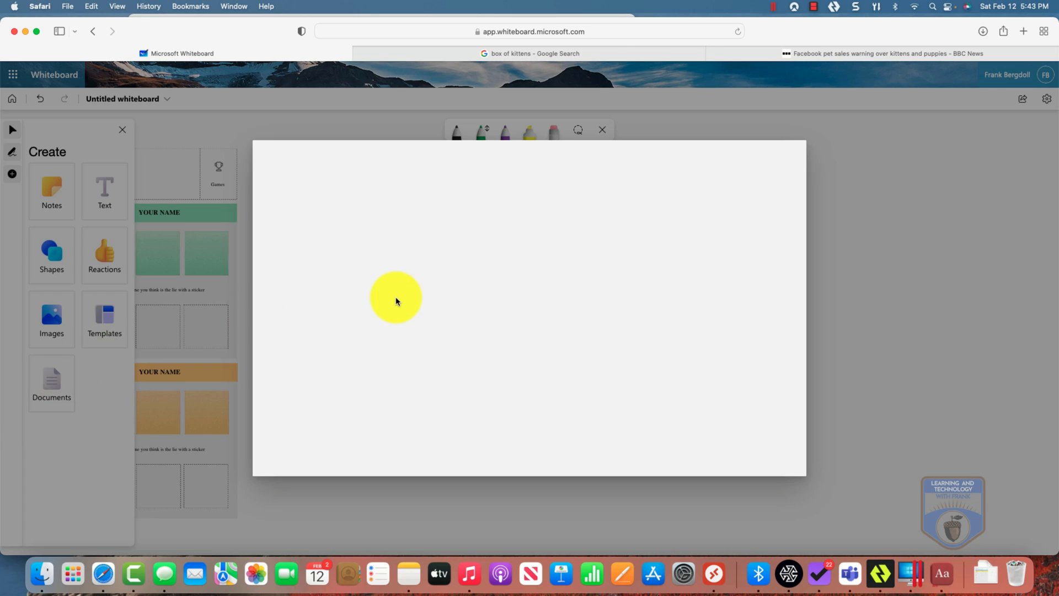
{"action": "left_click", "coordinate": [52, 383]}
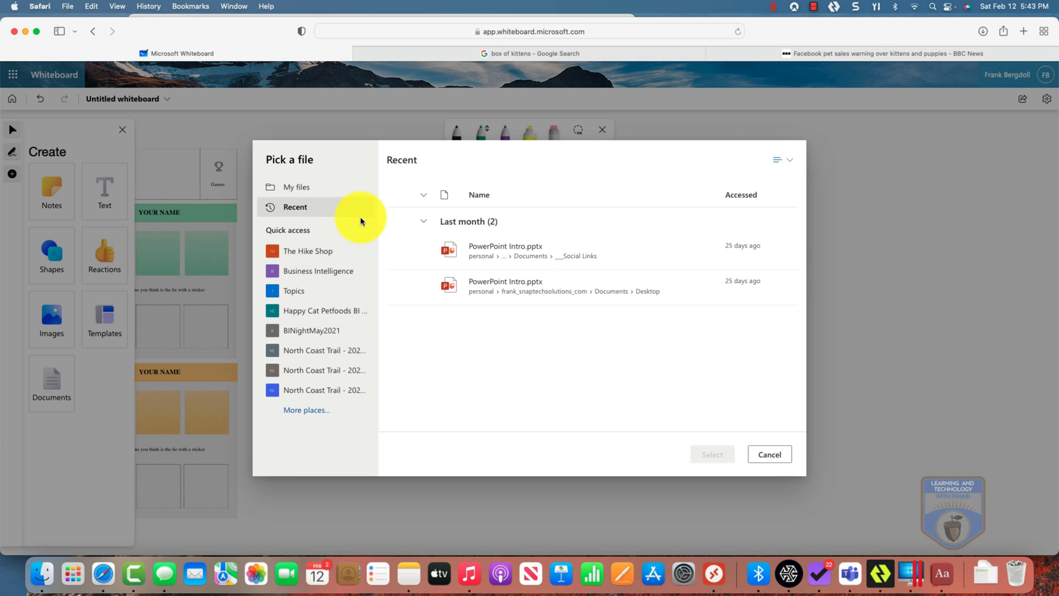
{"action": "mouse_move", "coordinate": [357, 250]}
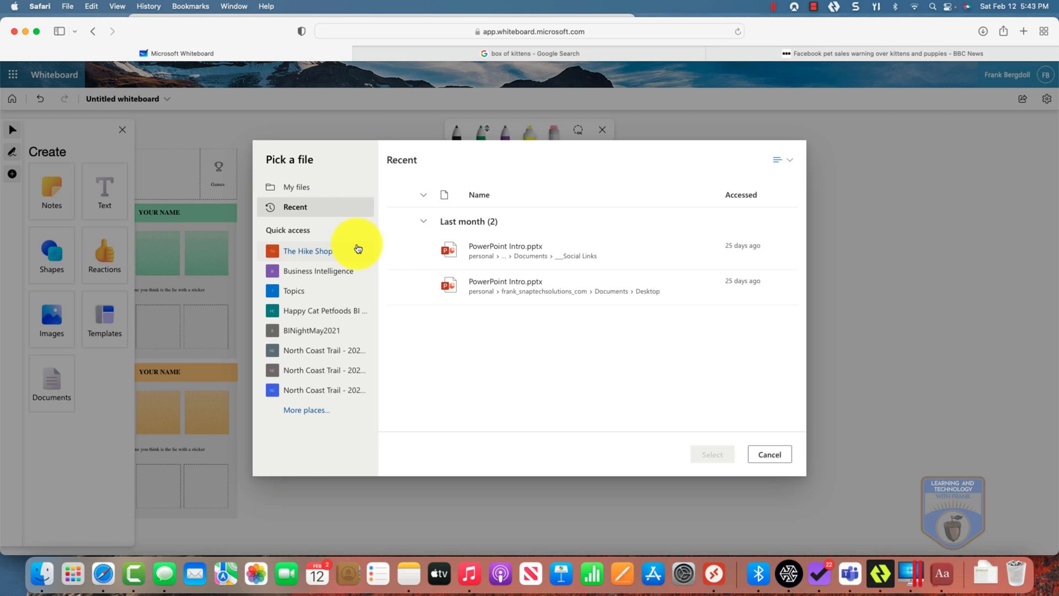
{"action": "mouse_move", "coordinate": [306, 410]}
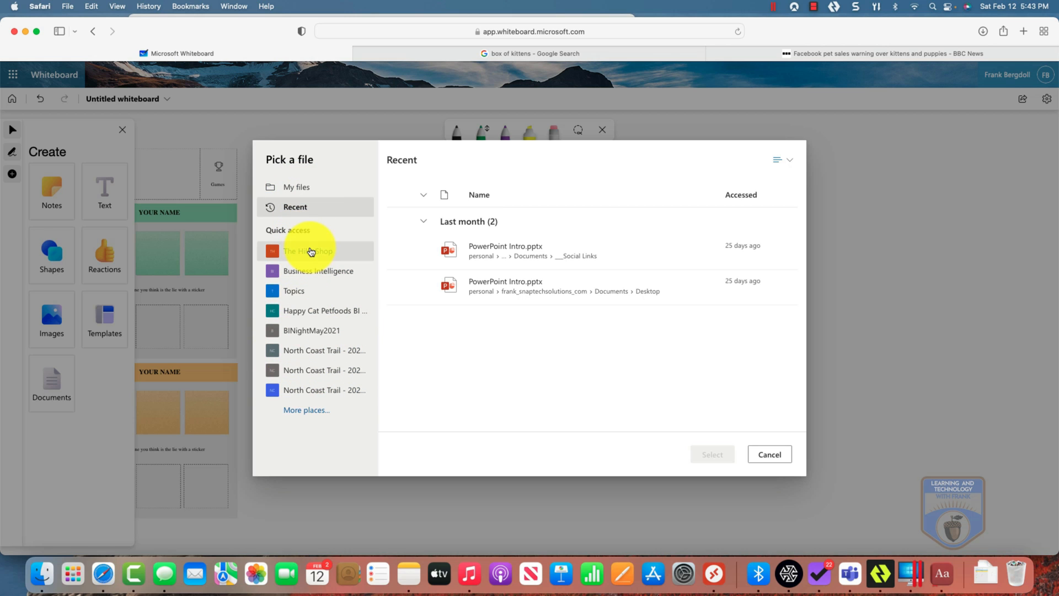
{"action": "left_click", "coordinate": [308, 250]}
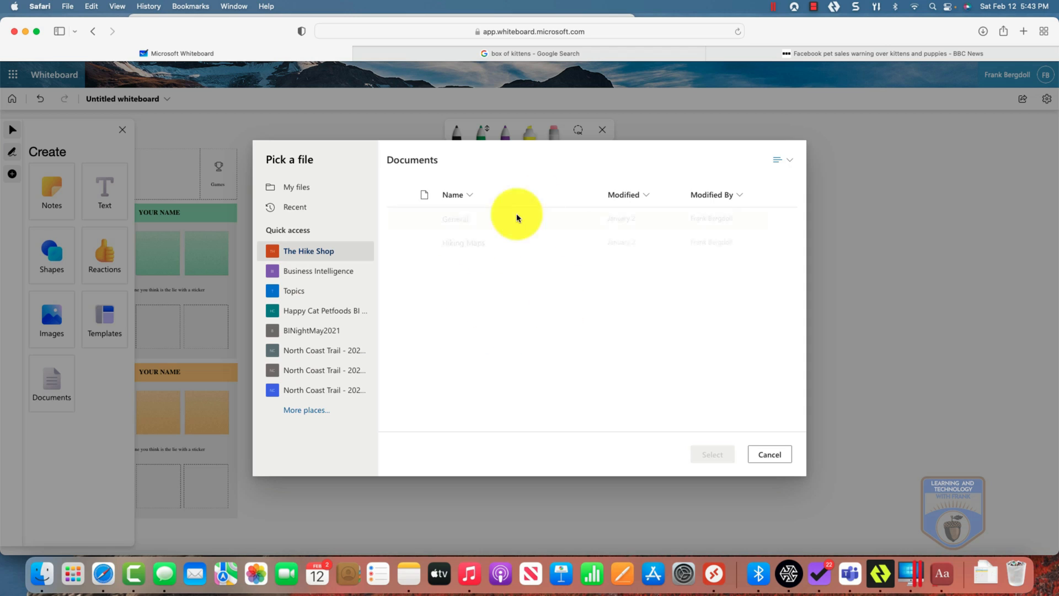
{"action": "double_click", "coordinate": [464, 243]}
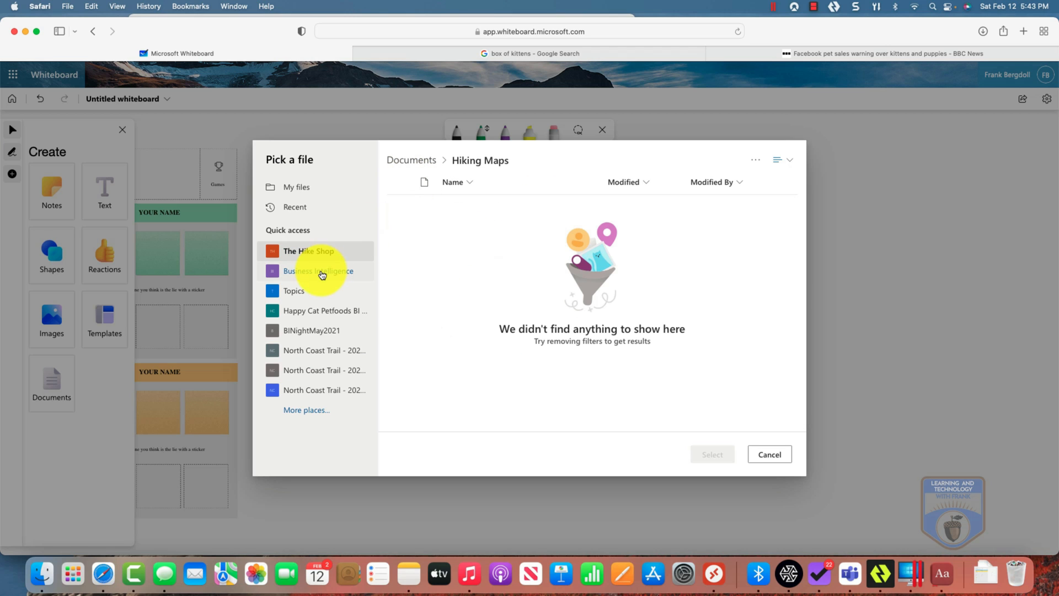
{"action": "left_click", "coordinate": [309, 251]}
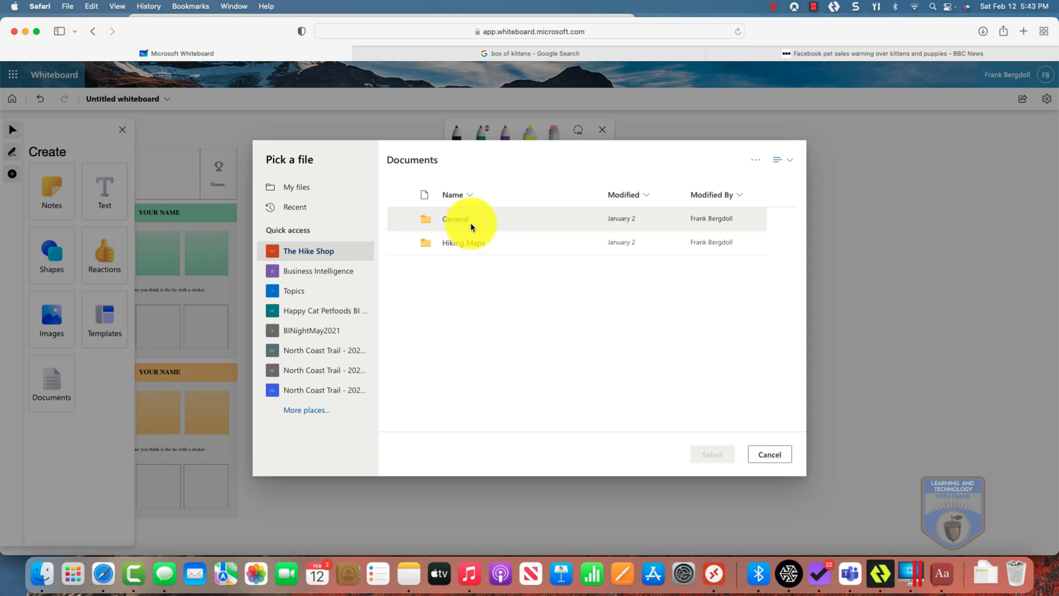
{"action": "double_click", "coordinate": [454, 219]}
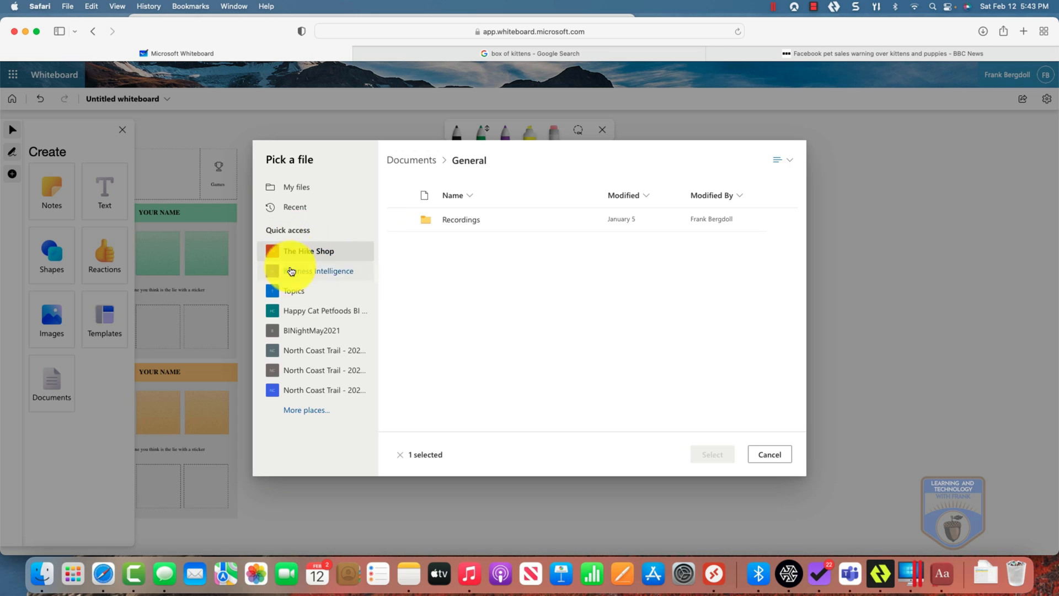
{"action": "mouse_move", "coordinate": [316, 206]}
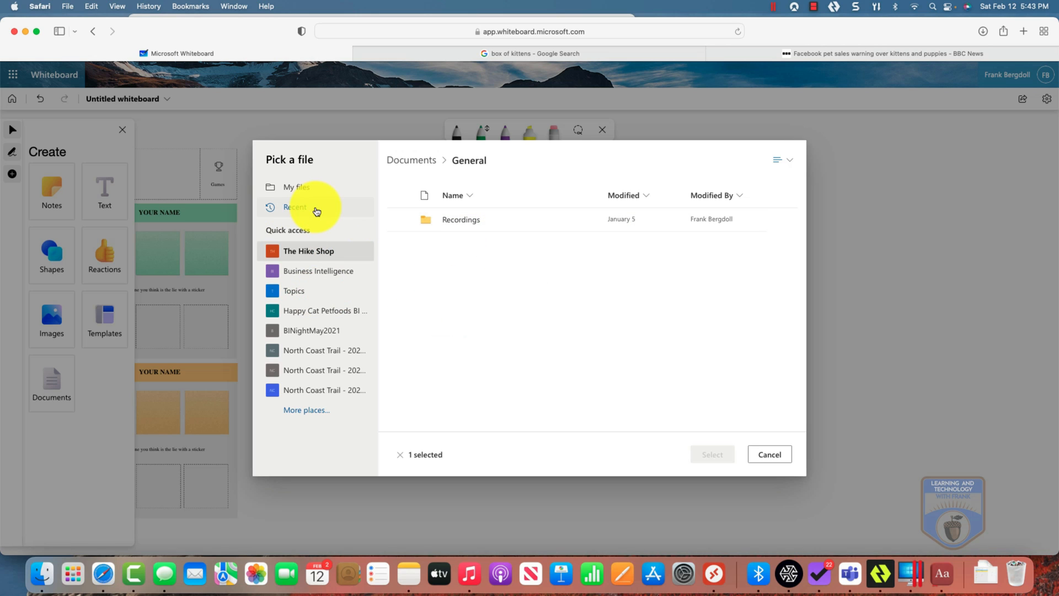
{"action": "left_click", "coordinate": [297, 188]}
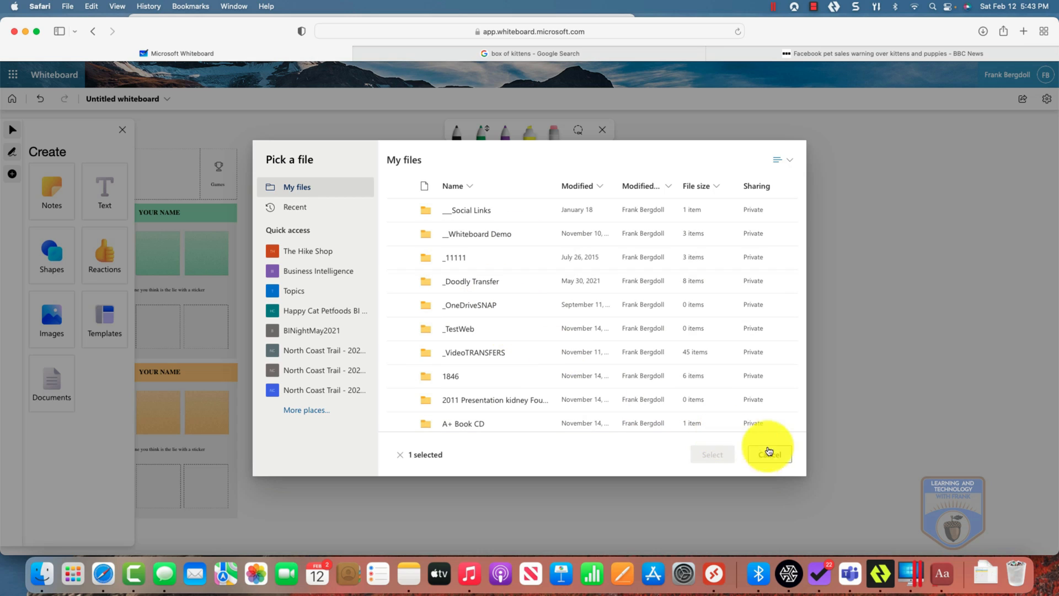
{"action": "left_click", "coordinate": [768, 453]}
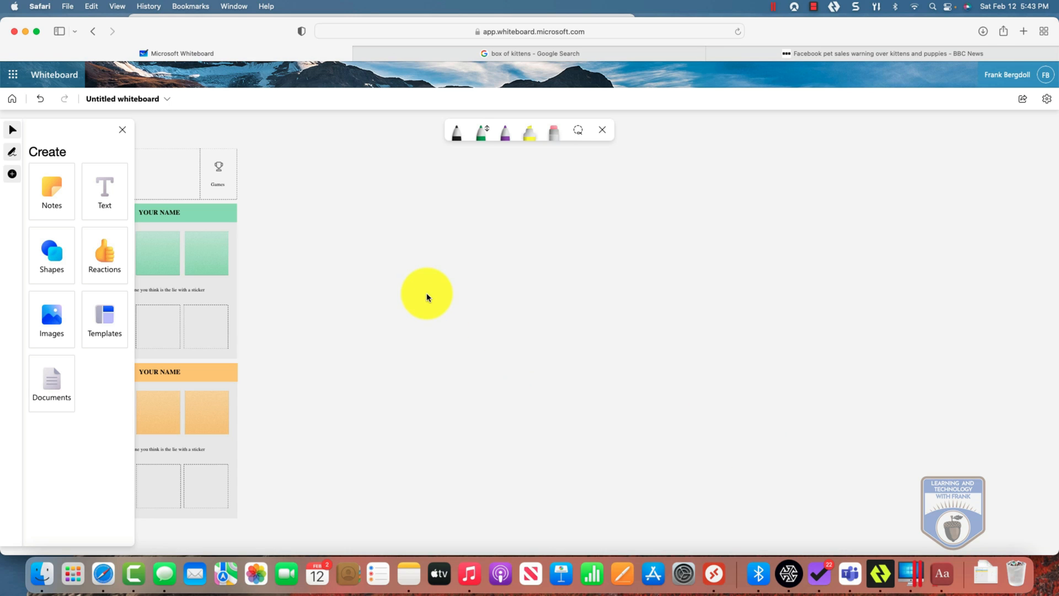
{"action": "mouse_move", "coordinate": [463, 313]}
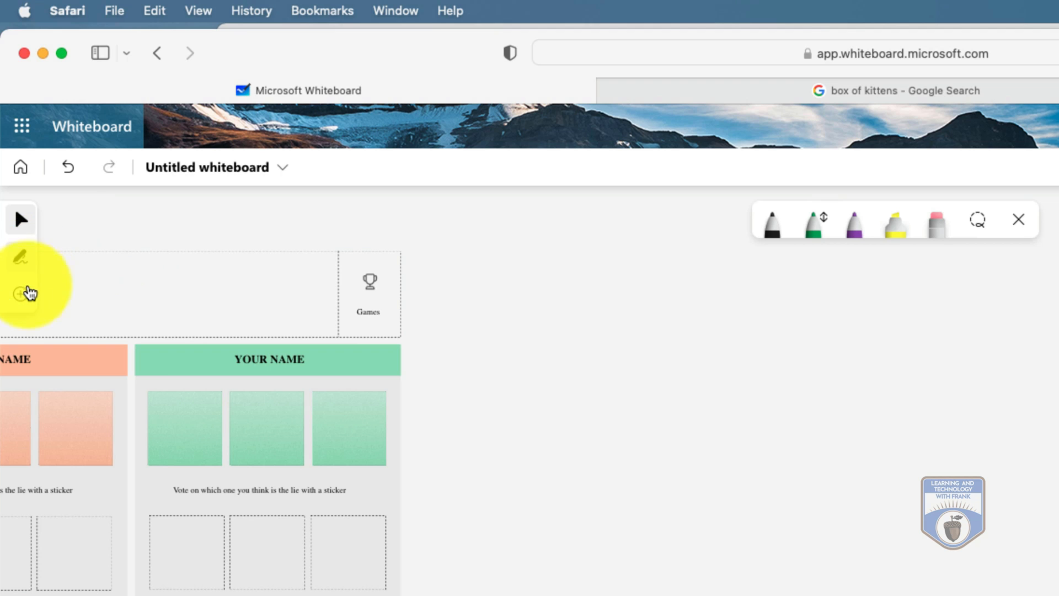
{"action": "left_click", "coordinate": [20, 293]}
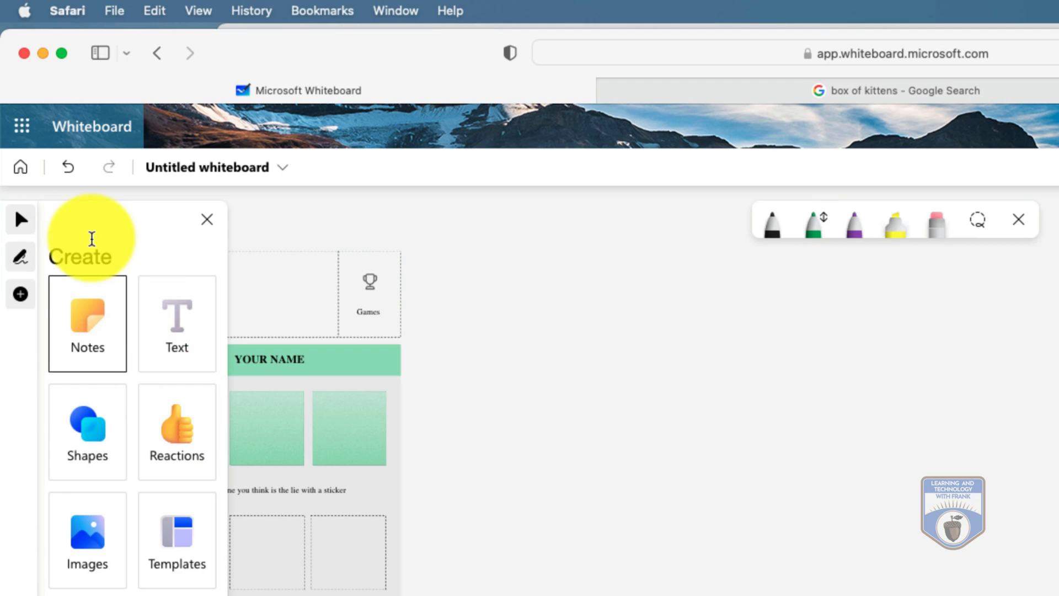